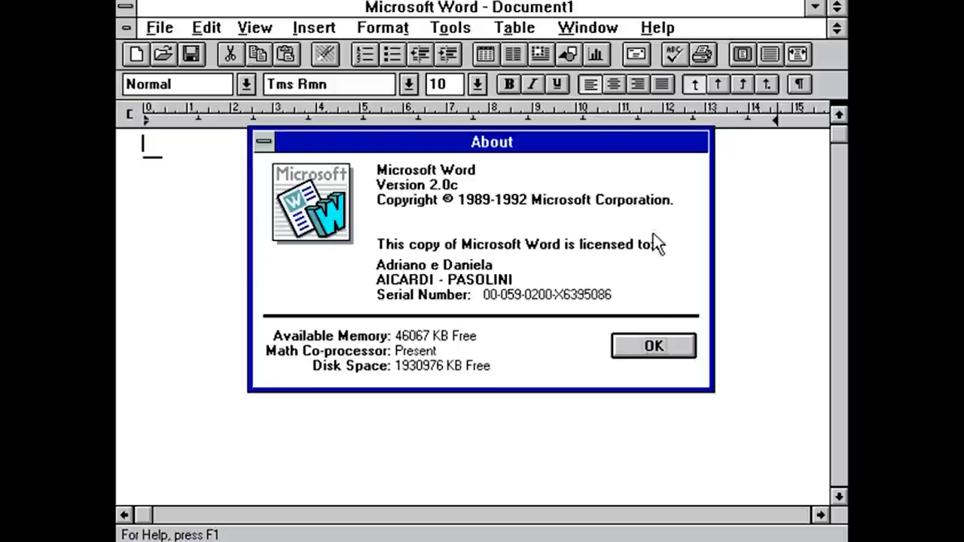
Use the top navigation controls to reach the MSFT summary page and start down it.
click(652, 345)
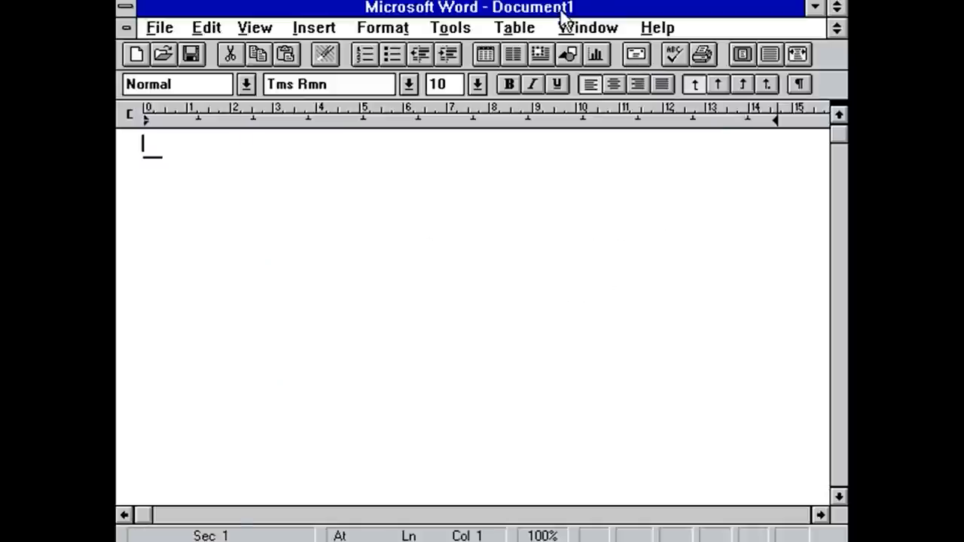
click(449, 27)
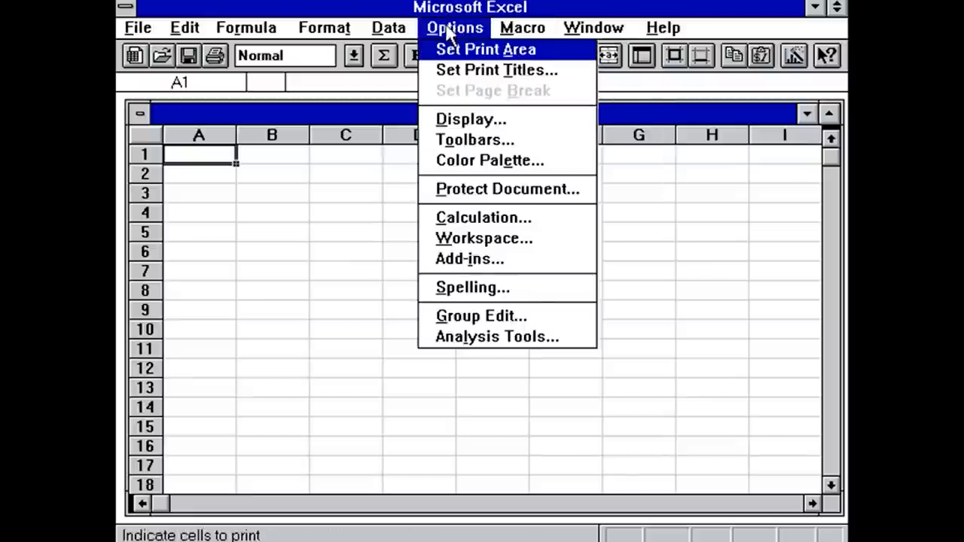
click(324, 27)
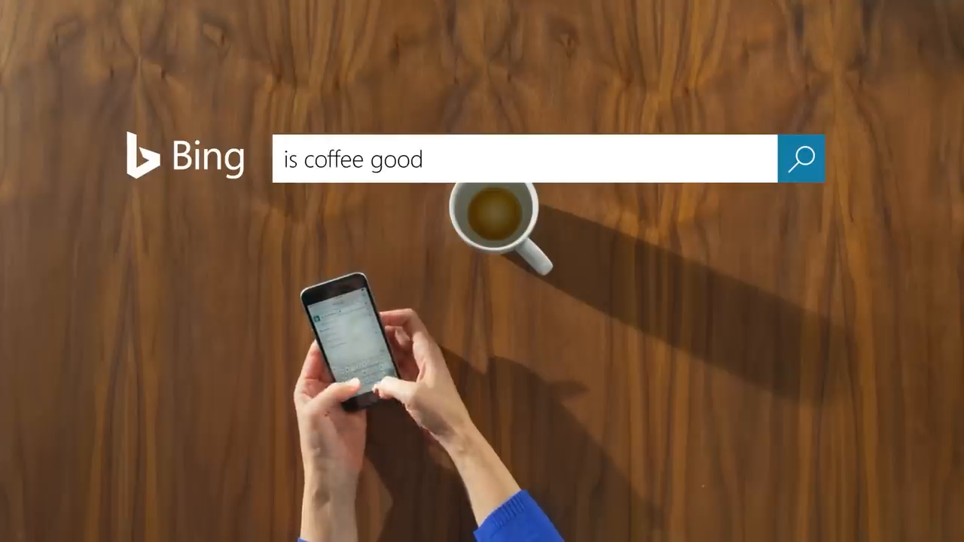
click(801, 159)
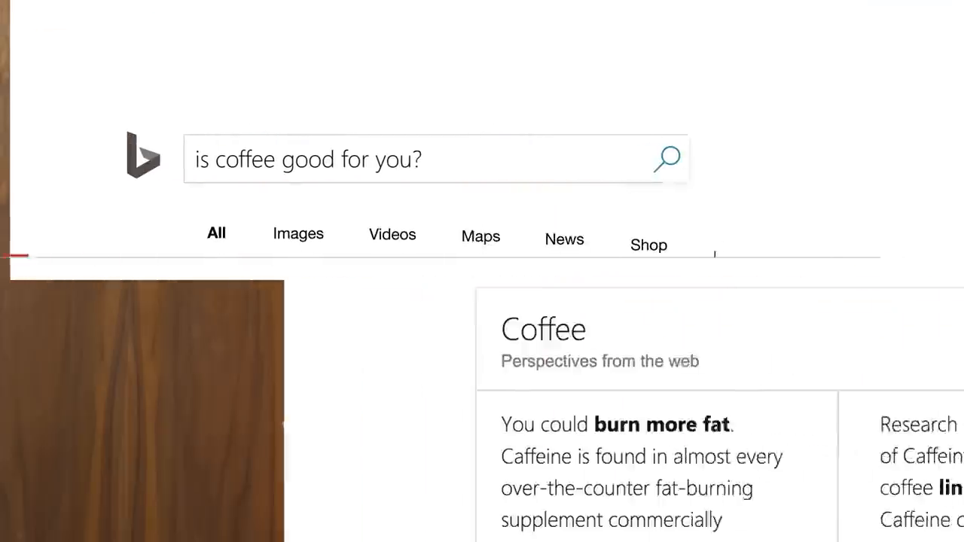
scroll(down, 3)
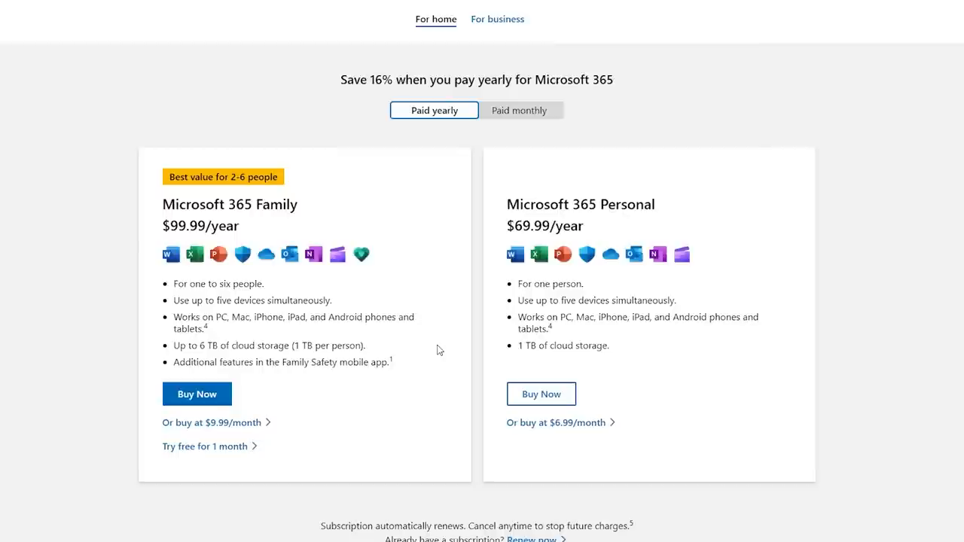
Work through the upper MSFT summary sections, selecting page controls and scrolling toward the Stock Price chart.
click(497, 18)
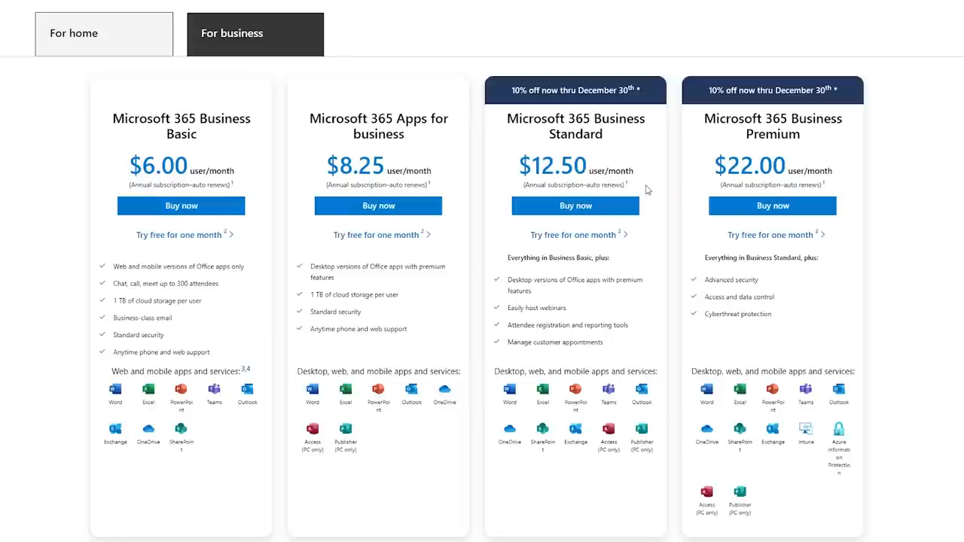
mouse_move(699, 181)
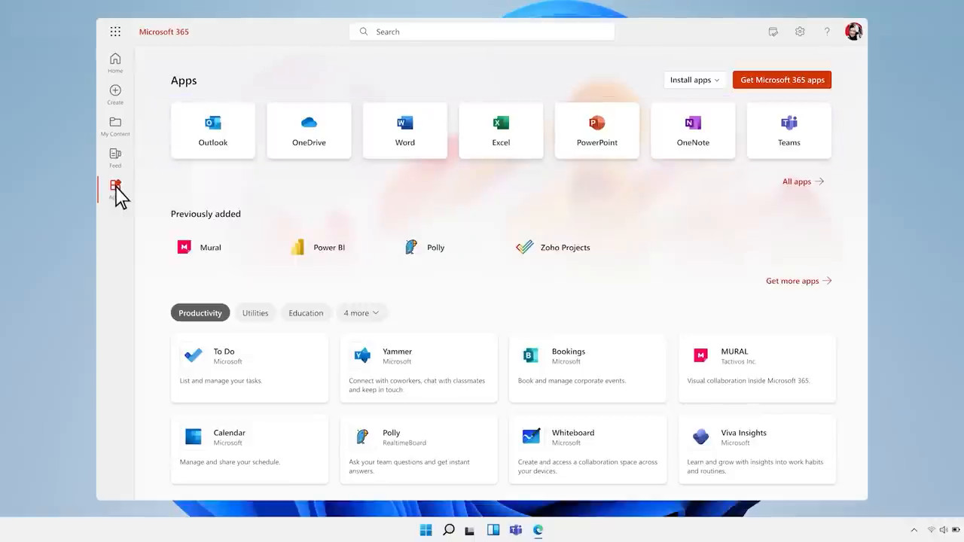
scroll(down, 3)
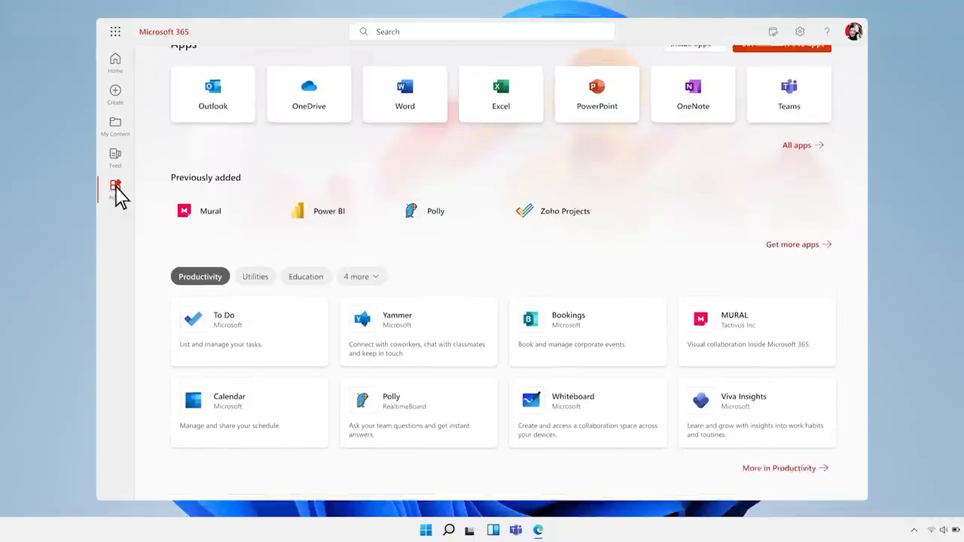
click(115, 155)
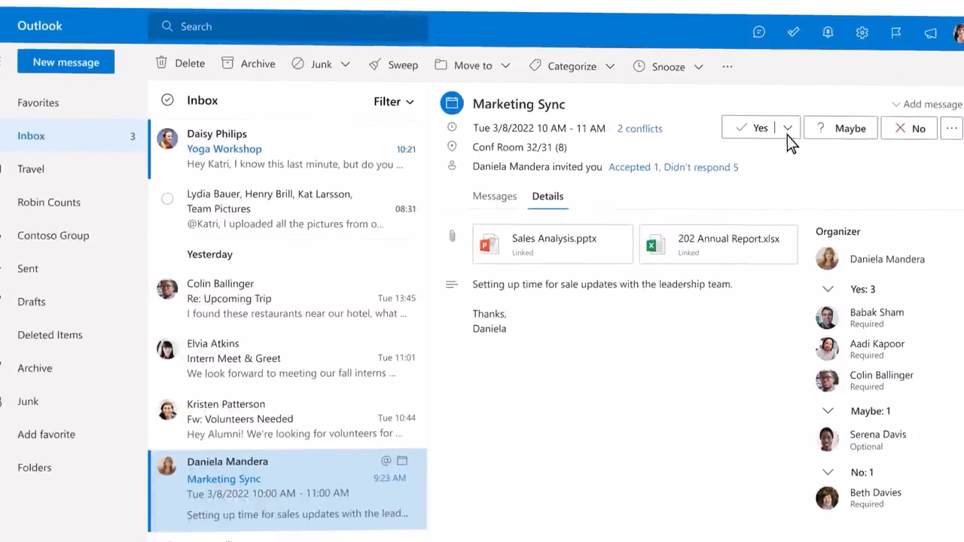
click(783, 126)
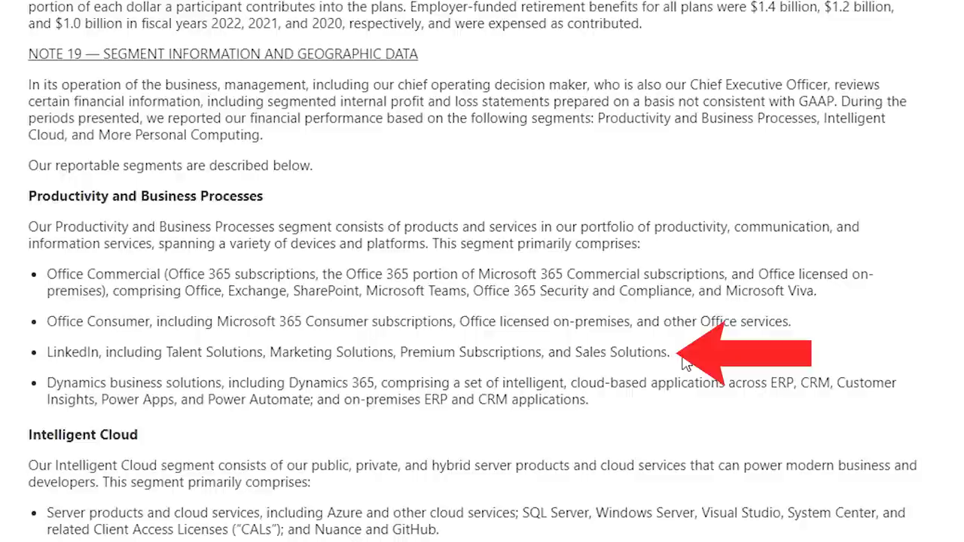
scroll(down, 3)
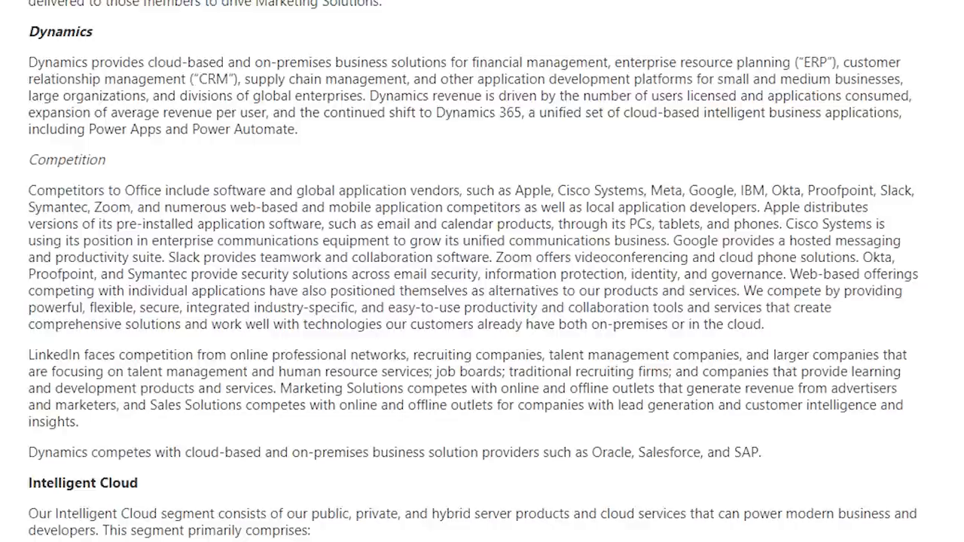
scroll(down, 3)
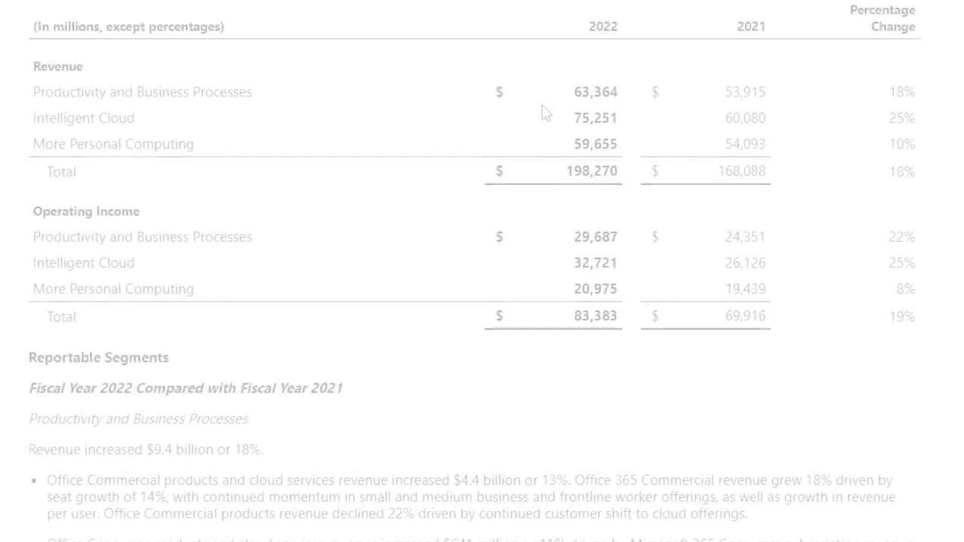
scroll(down, 3)
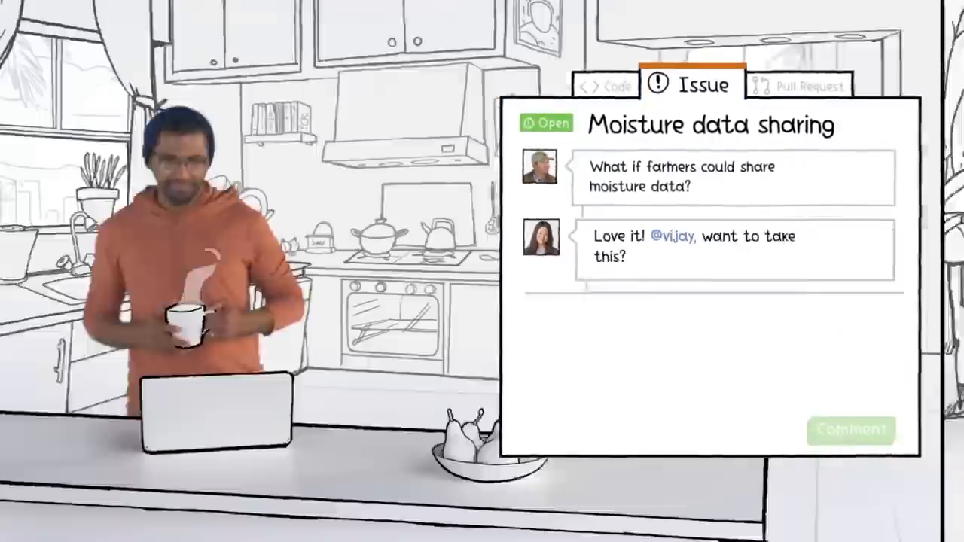
Select within the Stock Price chart area and continue down the surrounding summary content.
click(849, 430)
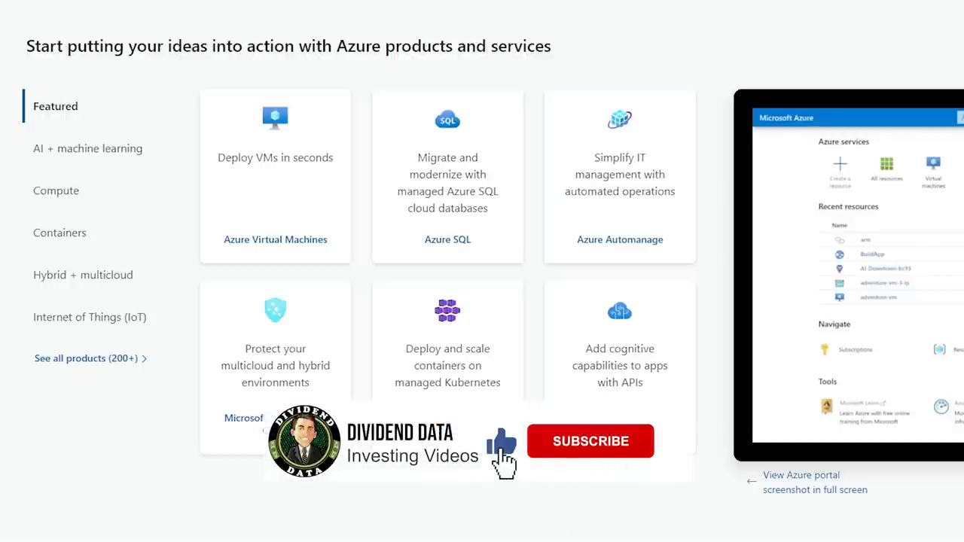
click(590, 440)
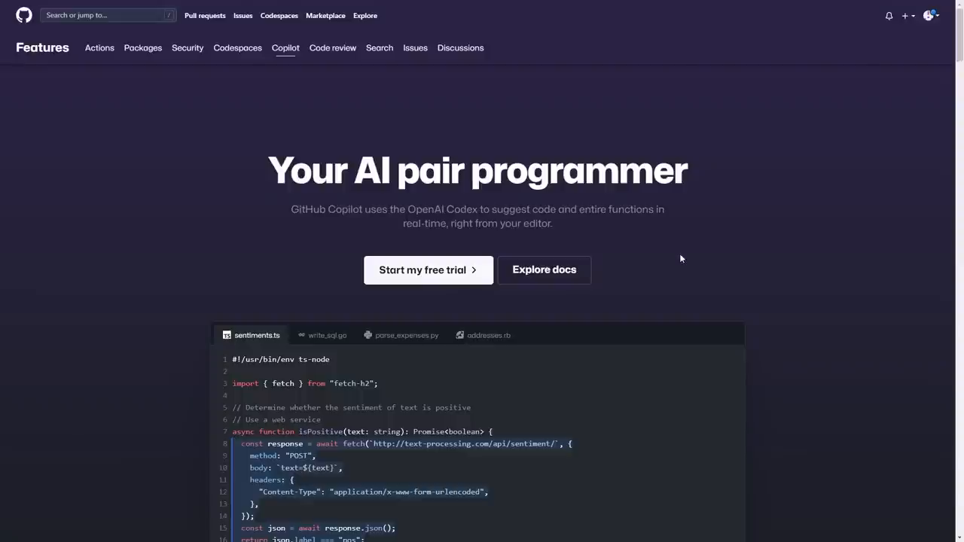
scroll(down, 3)
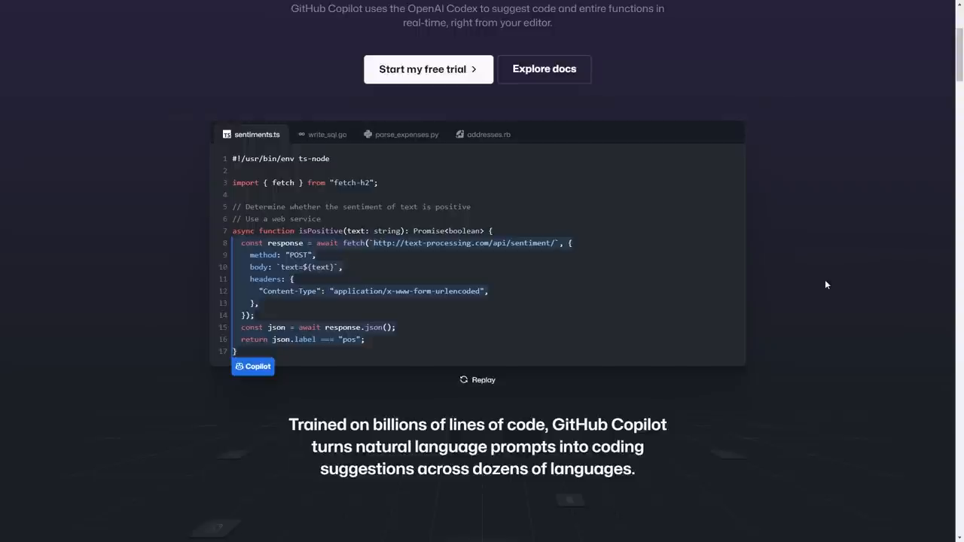
scroll(down, 3)
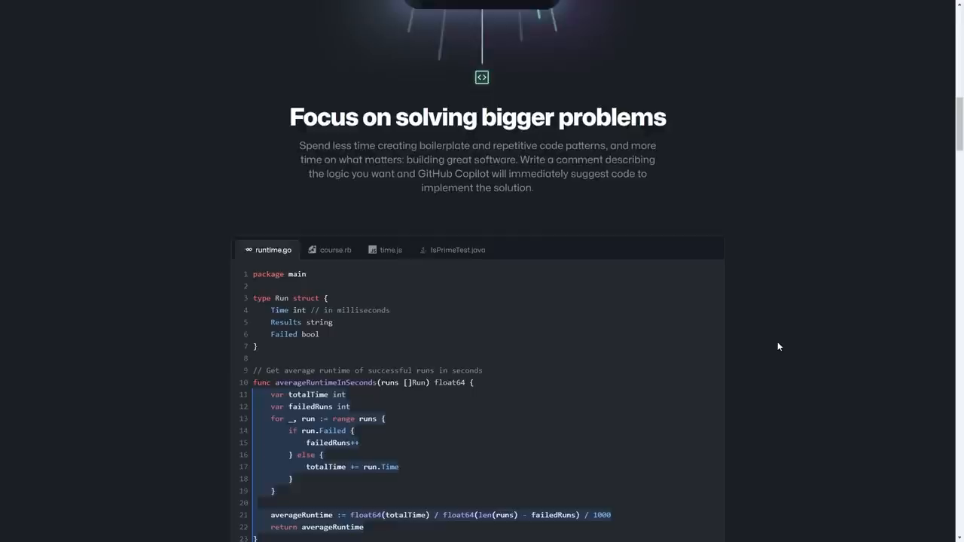
scroll(down, 3)
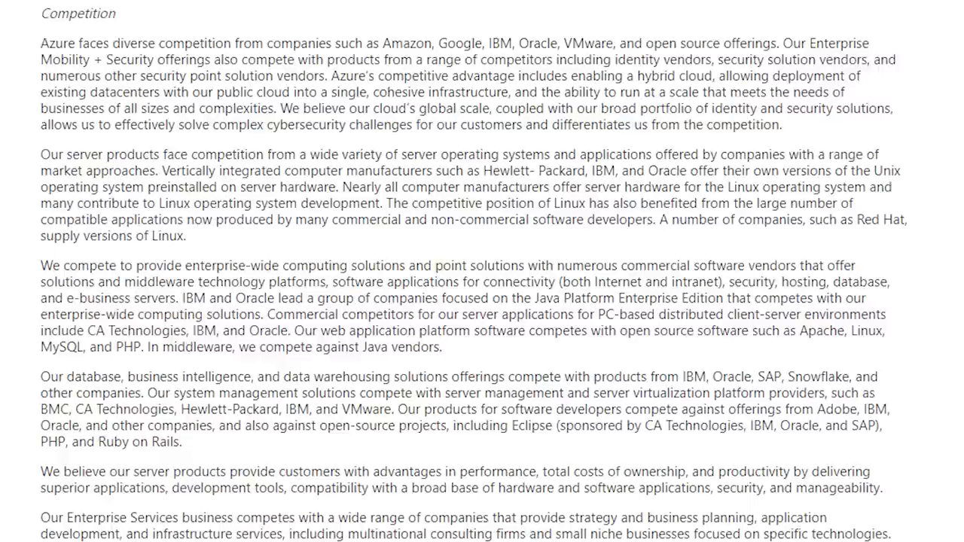
scroll(down, 3)
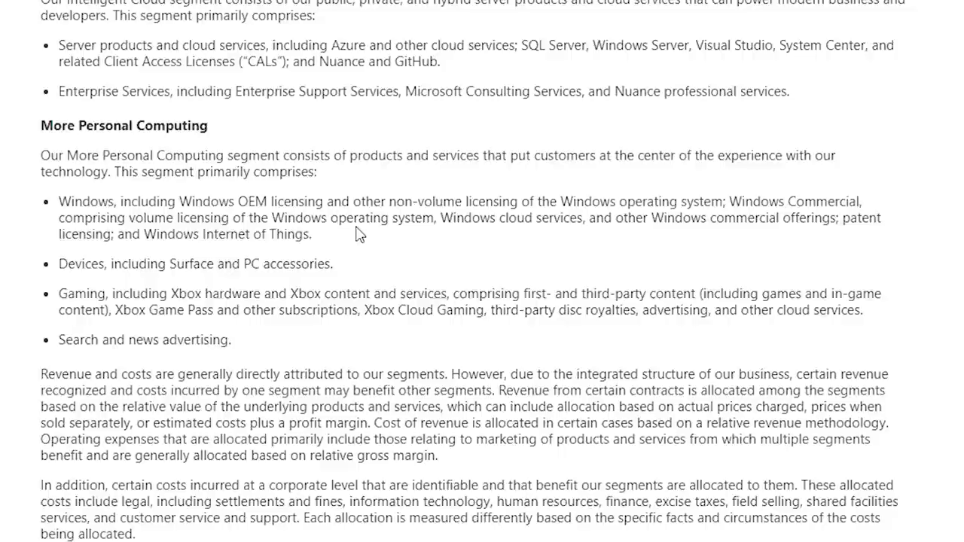
scroll(down, 3)
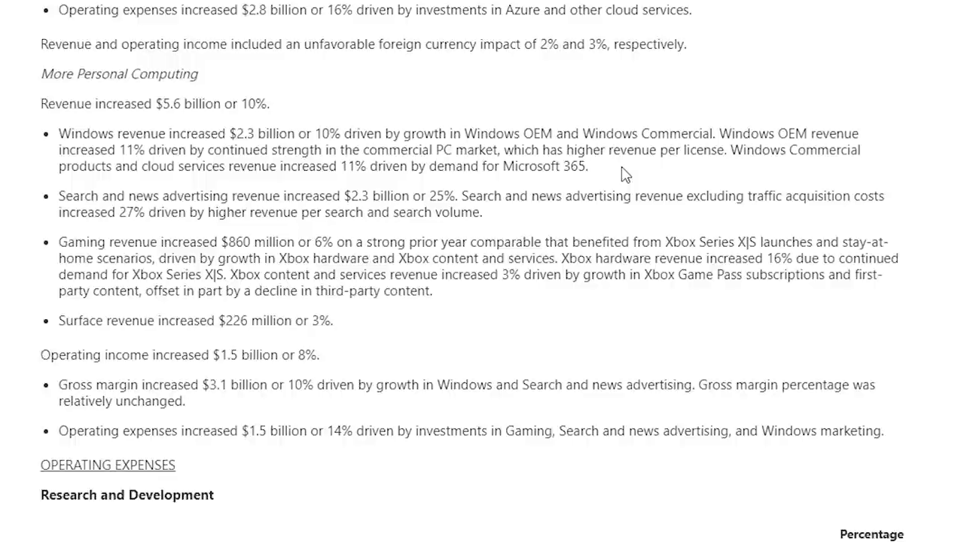
mouse_move(493, 226)
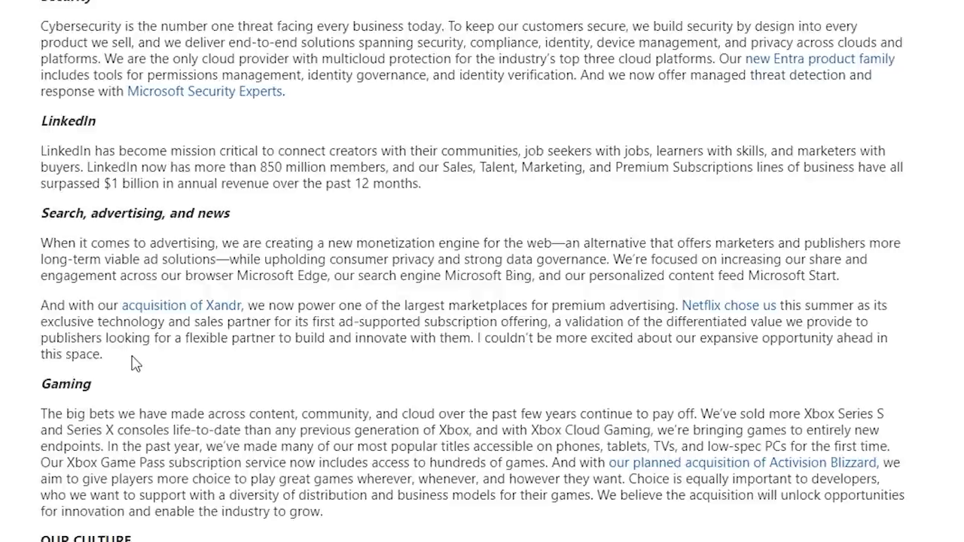
Zoom the Stock Price chart to about January 2018 through late 2022 and move toward the Quarterly EPS chart.
scroll(down, 3)
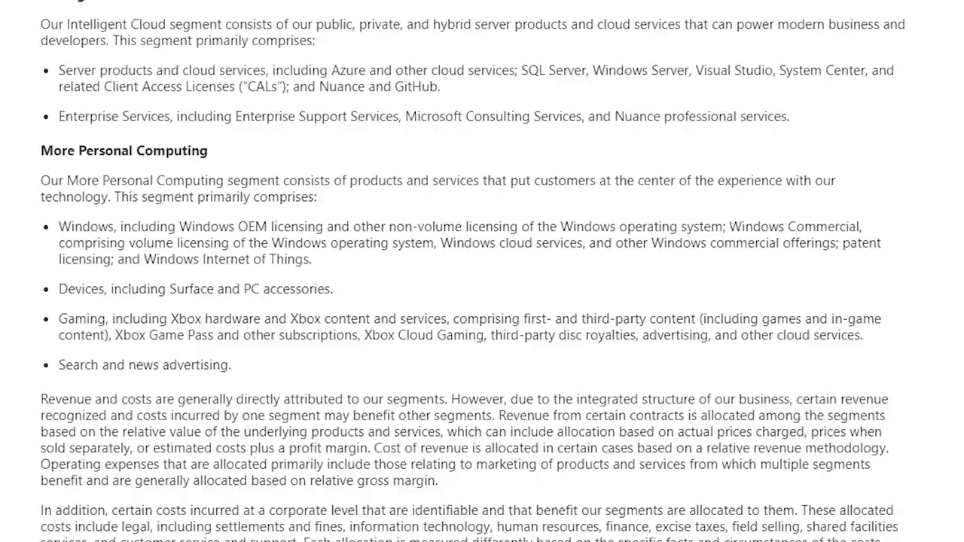
scroll(down, 3)
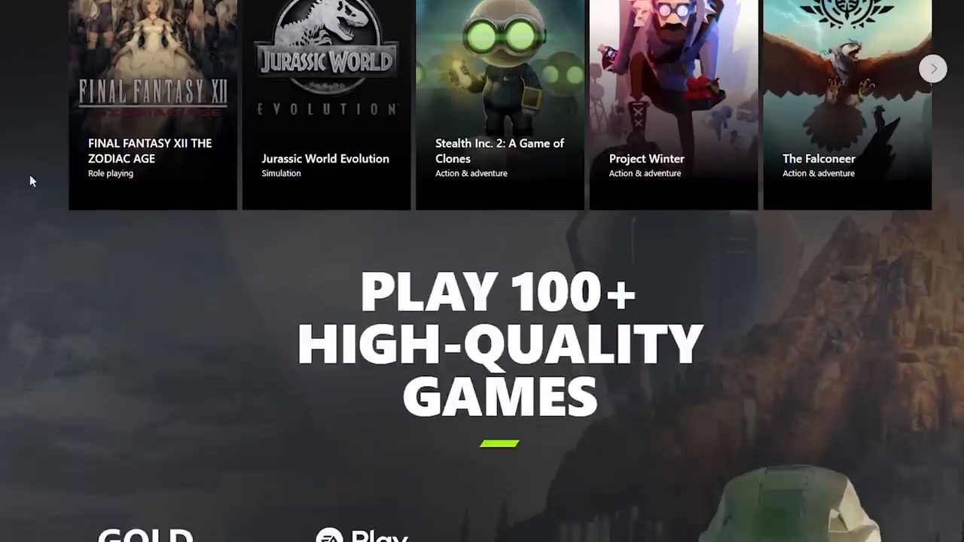
scroll(down, 3)
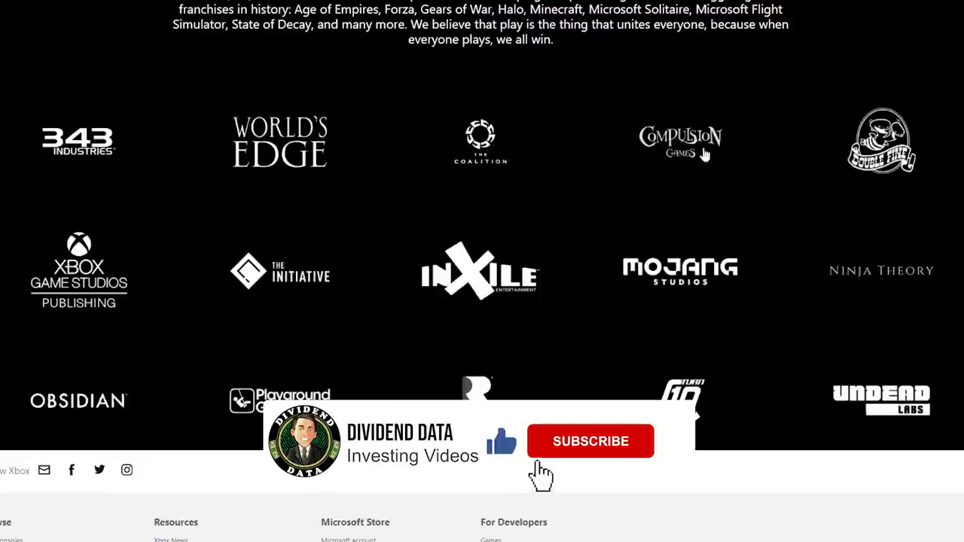
click(590, 441)
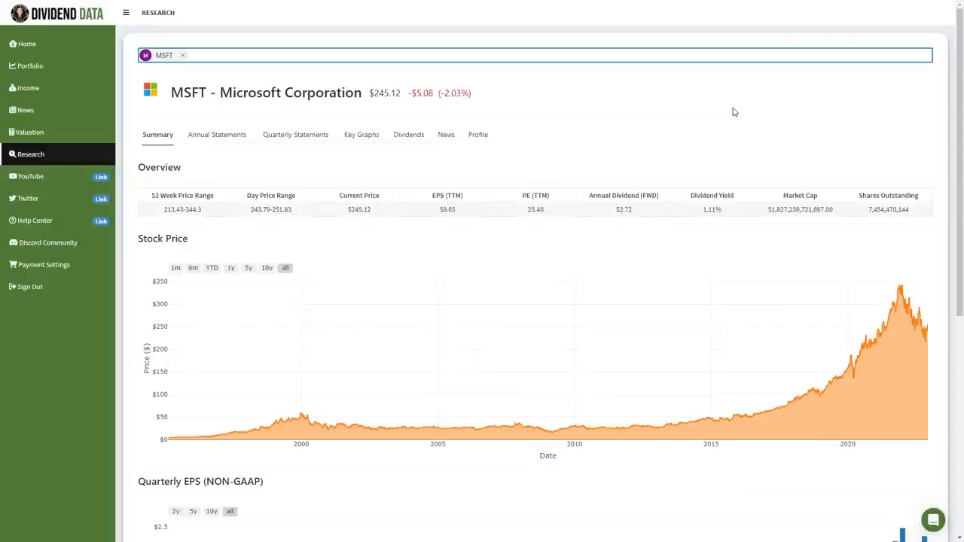
scroll(down, 3)
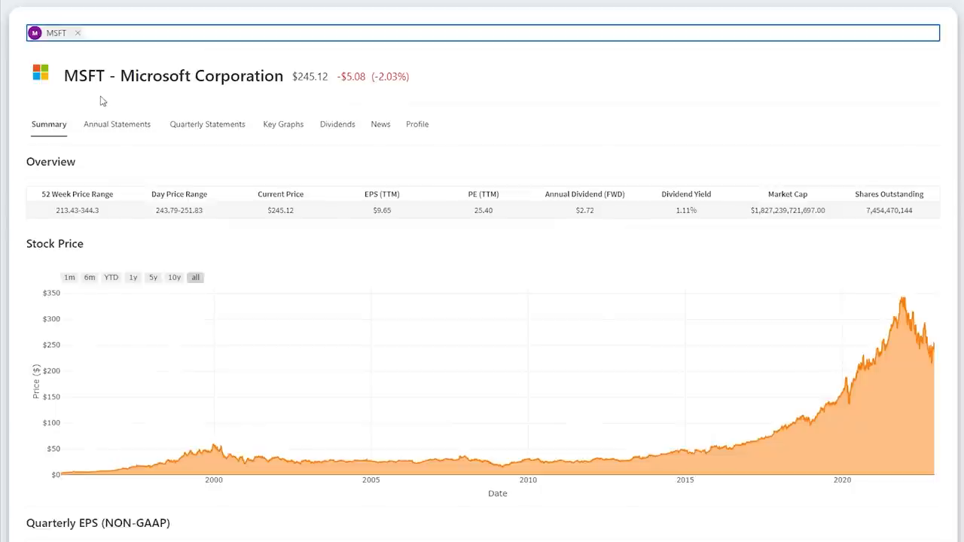
mouse_move(280, 85)
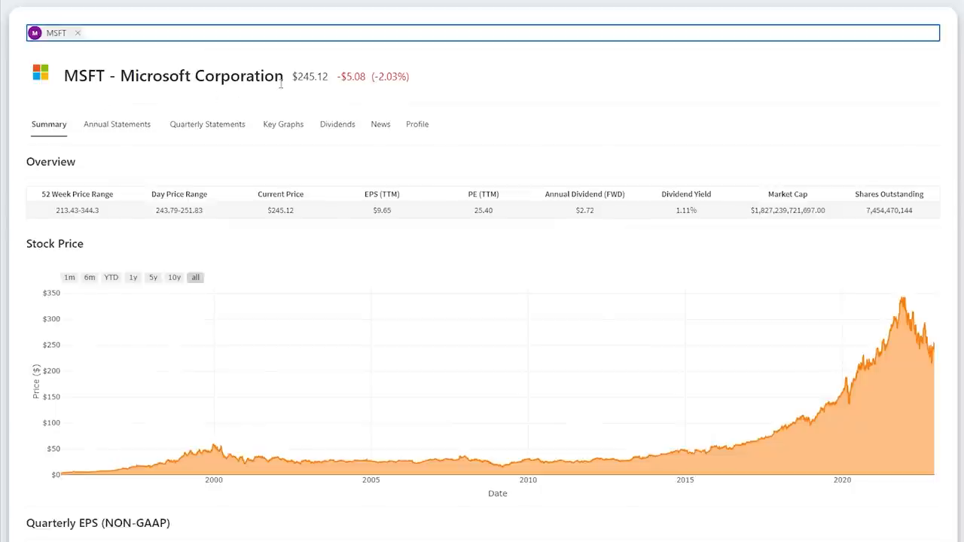
mouse_move(316, 96)
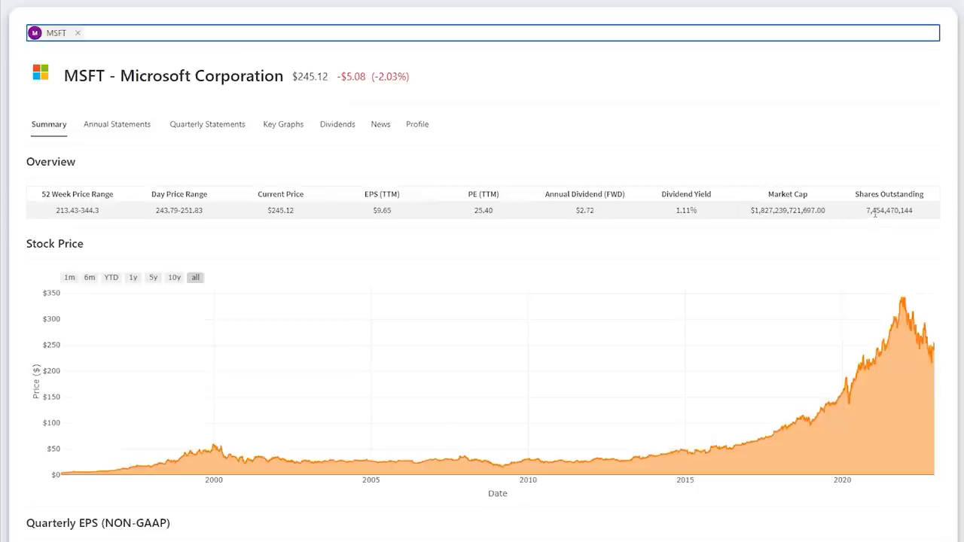
mouse_move(876, 214)
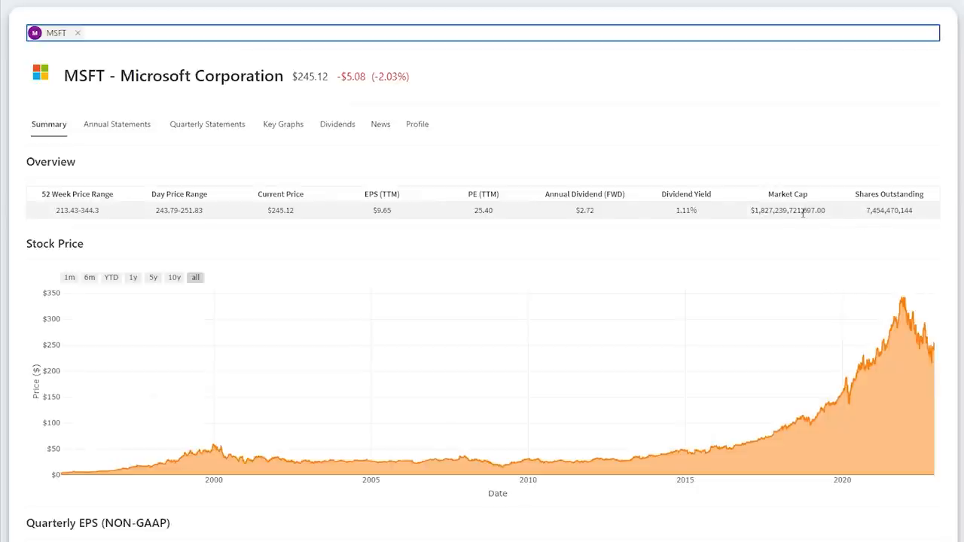
mouse_move(789, 223)
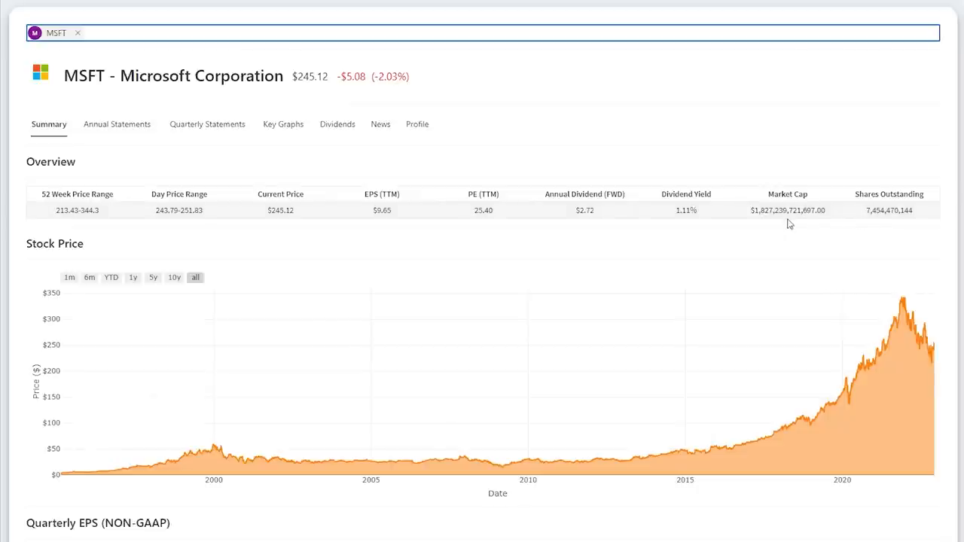
mouse_move(389, 223)
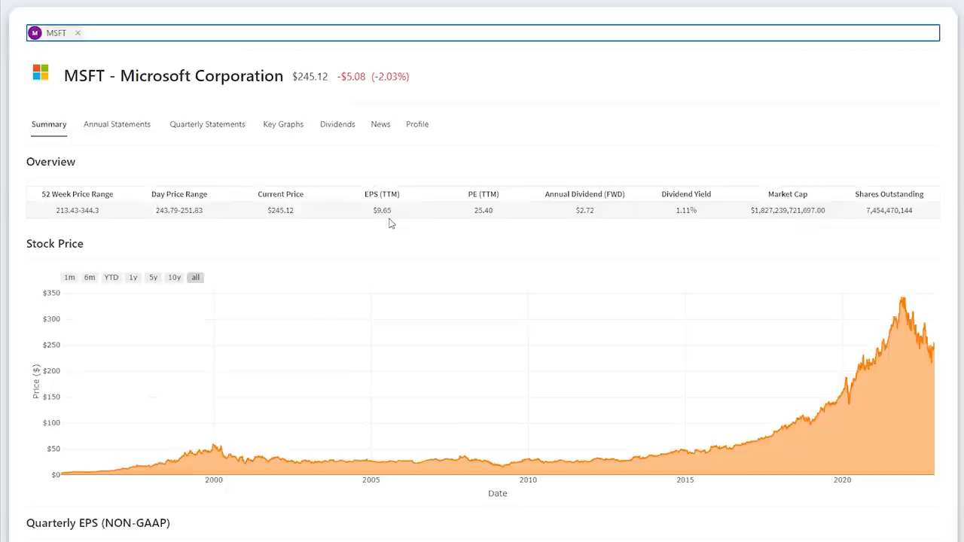
mouse_move(503, 221)
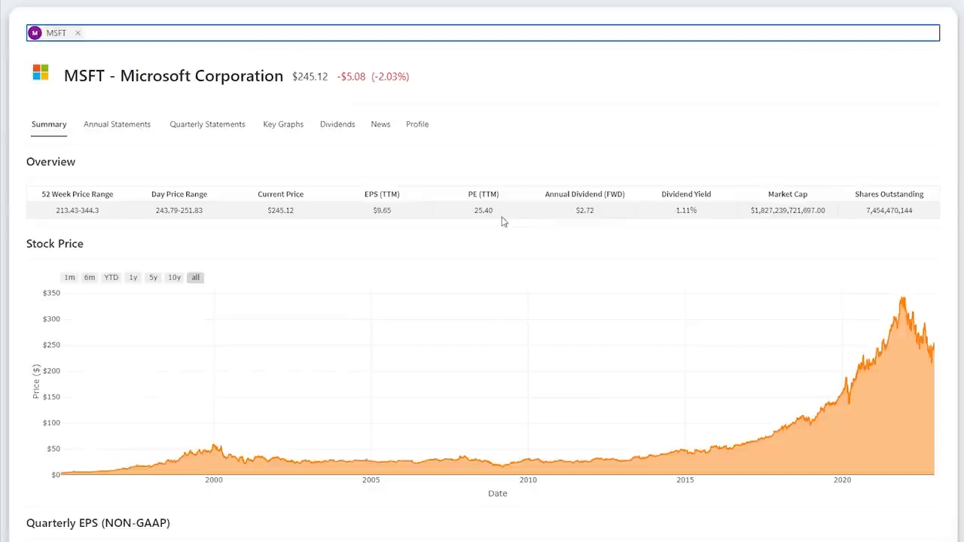
mouse_move(589, 222)
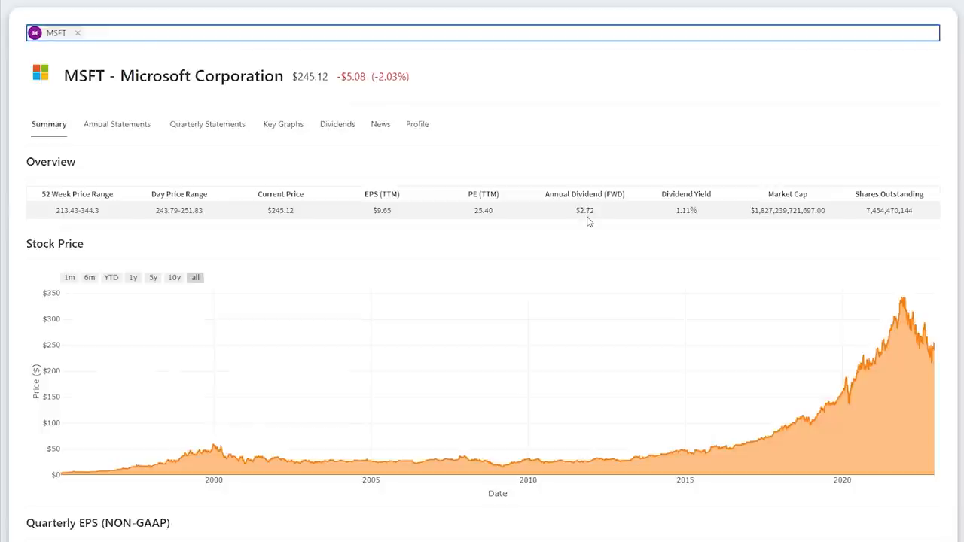
mouse_move(669, 219)
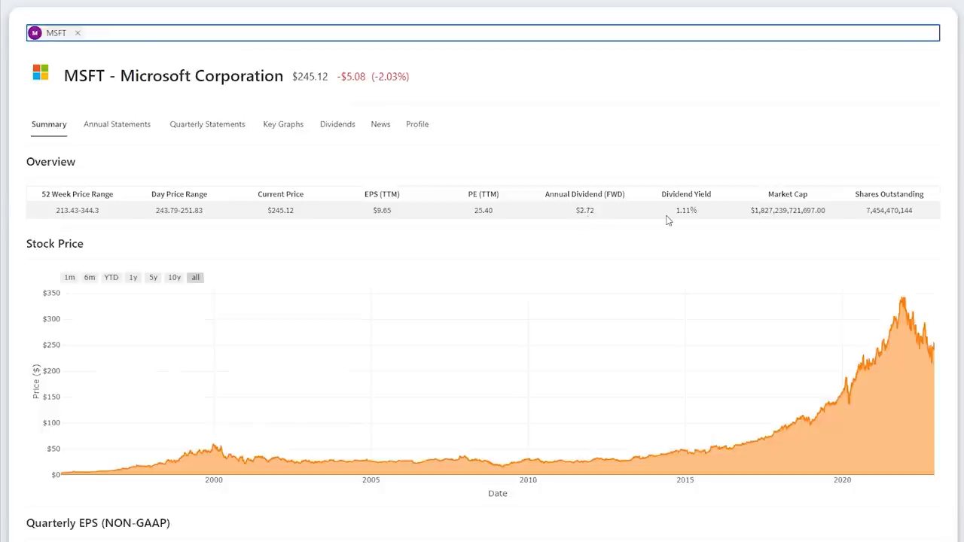
scroll(down, 3)
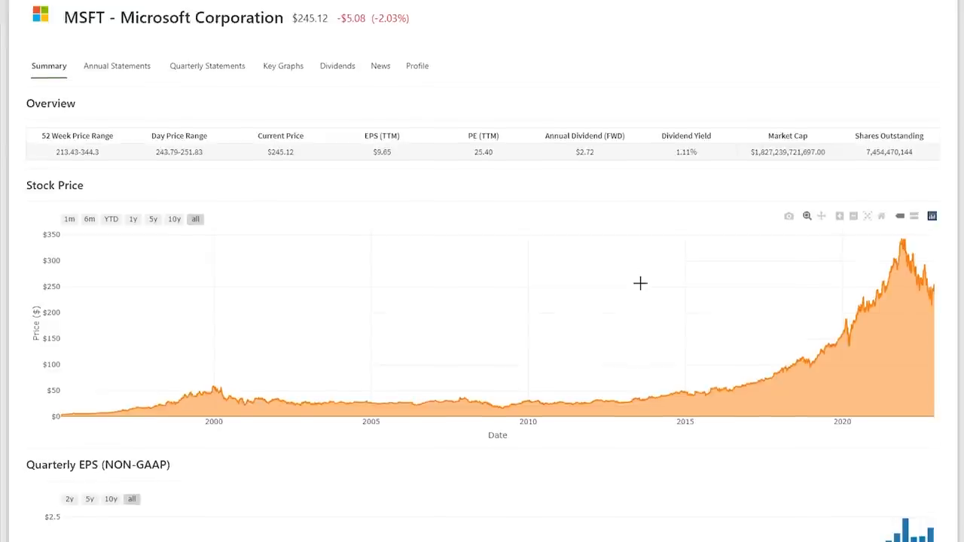
scroll(down, 3)
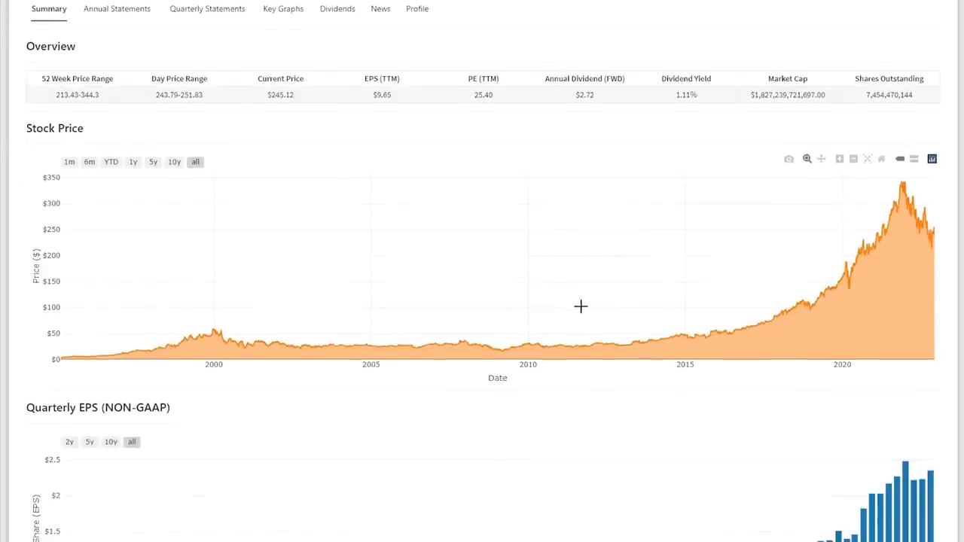
mouse_move(869, 209)
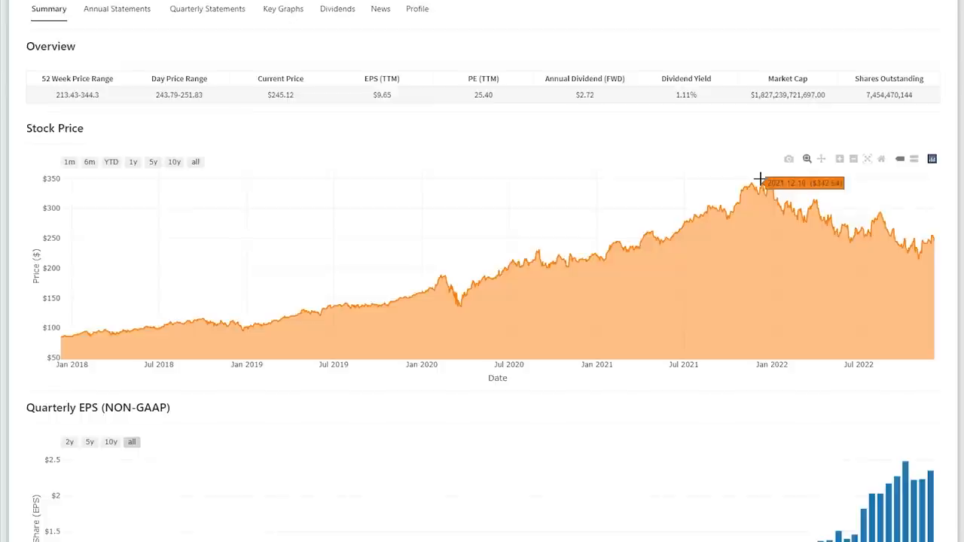
mouse_move(847, 218)
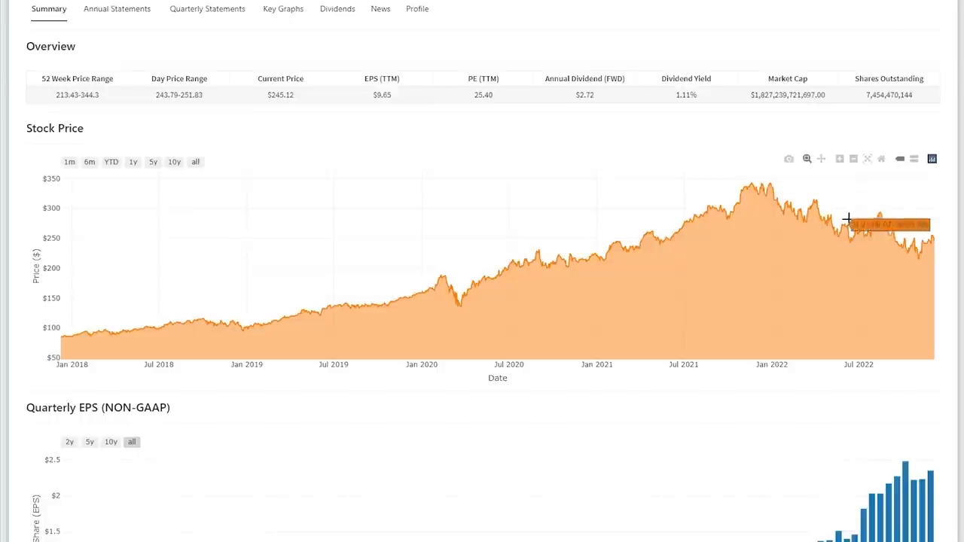
mouse_move(911, 253)
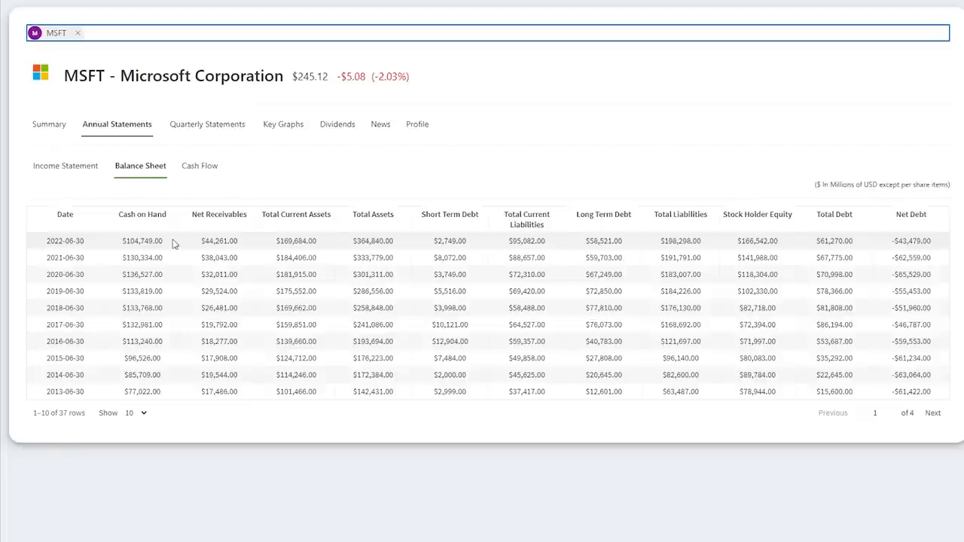
mouse_move(865, 246)
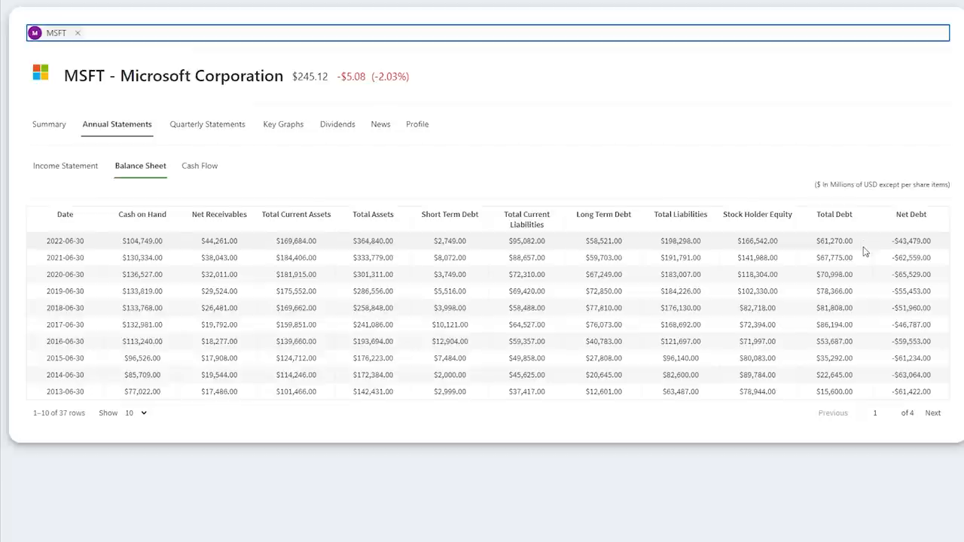
mouse_move(941, 248)
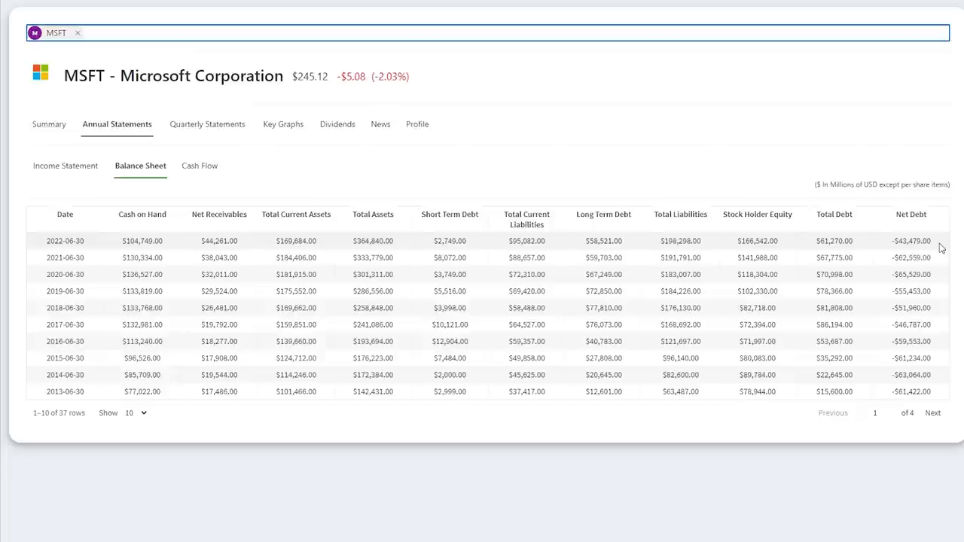
Show MSFT's annual cash flow statement with dividends paid, stock repurchased and debt repayment.
click(198, 166)
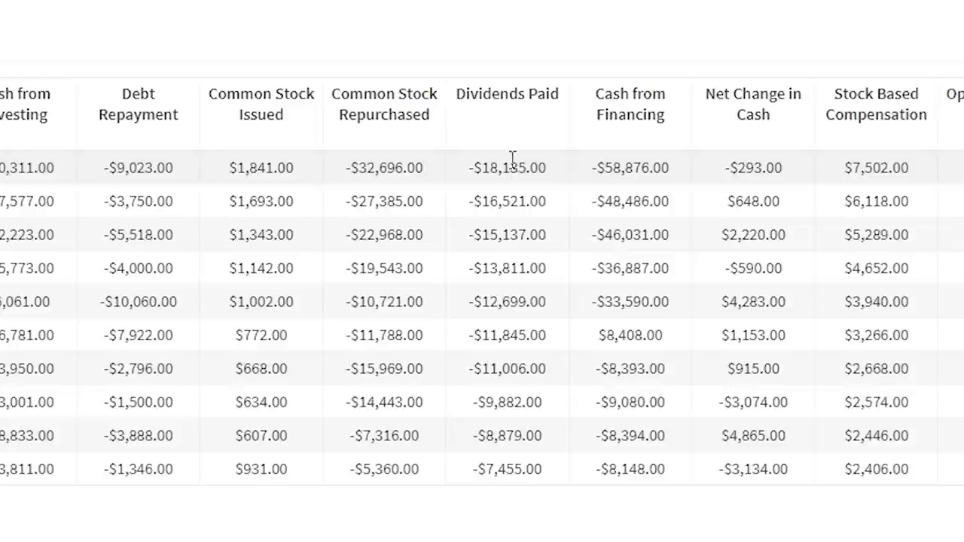
mouse_move(455, 181)
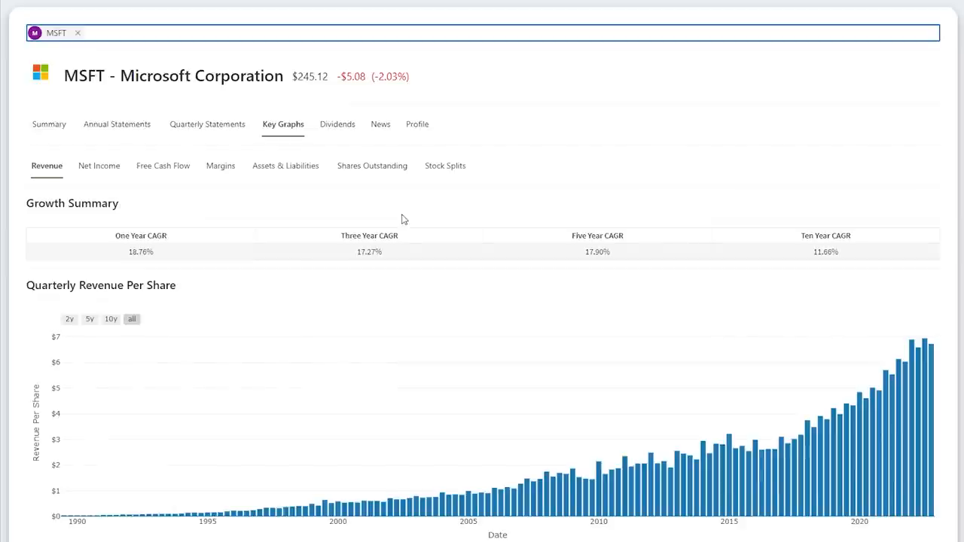
mouse_move(554, 259)
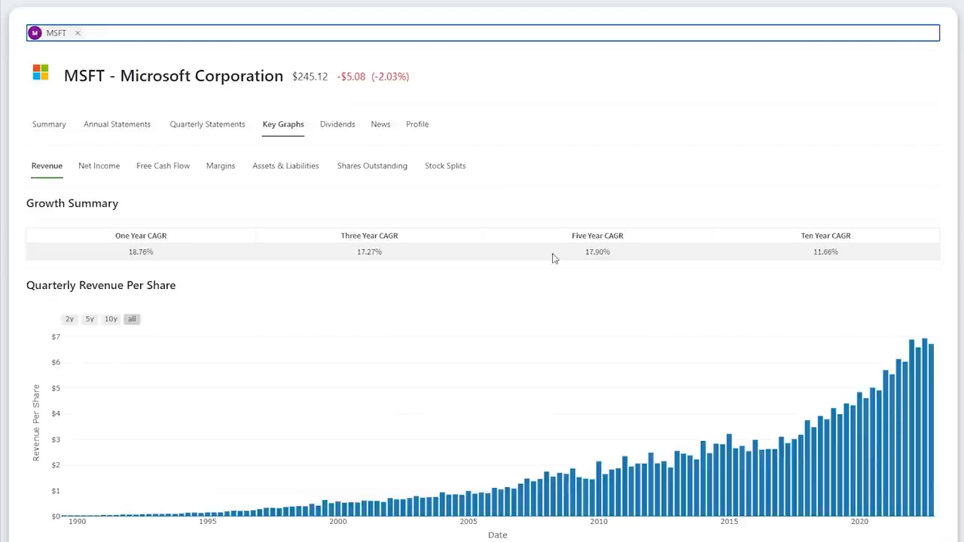
Review MSFT's revenue graphs, then its net income and free cash flow per share graphs and annual margins.
scroll(down, 3)
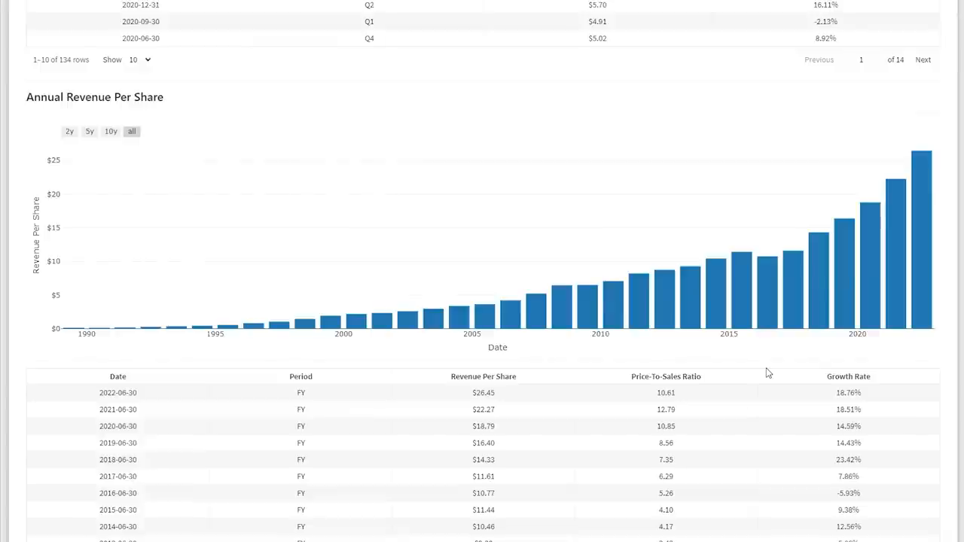
click(100, 165)
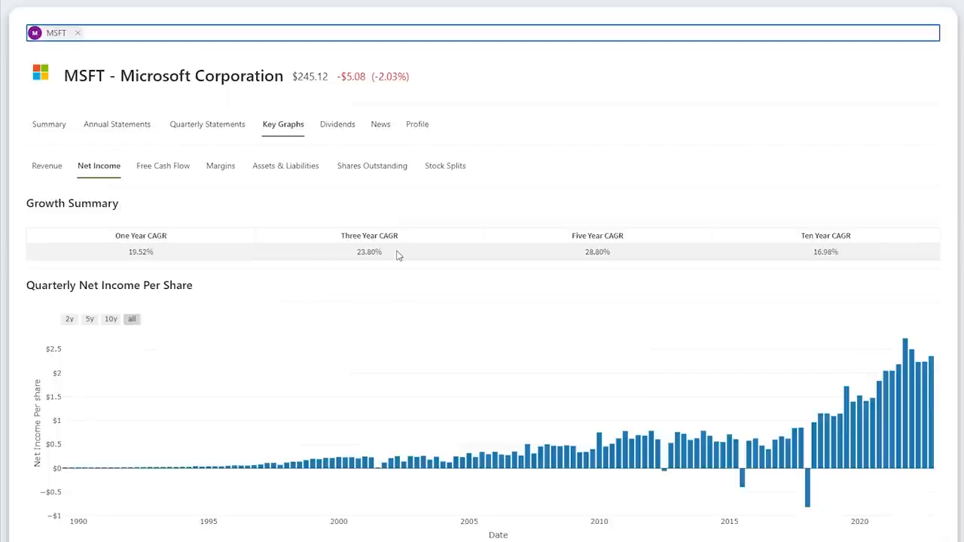
click(163, 165)
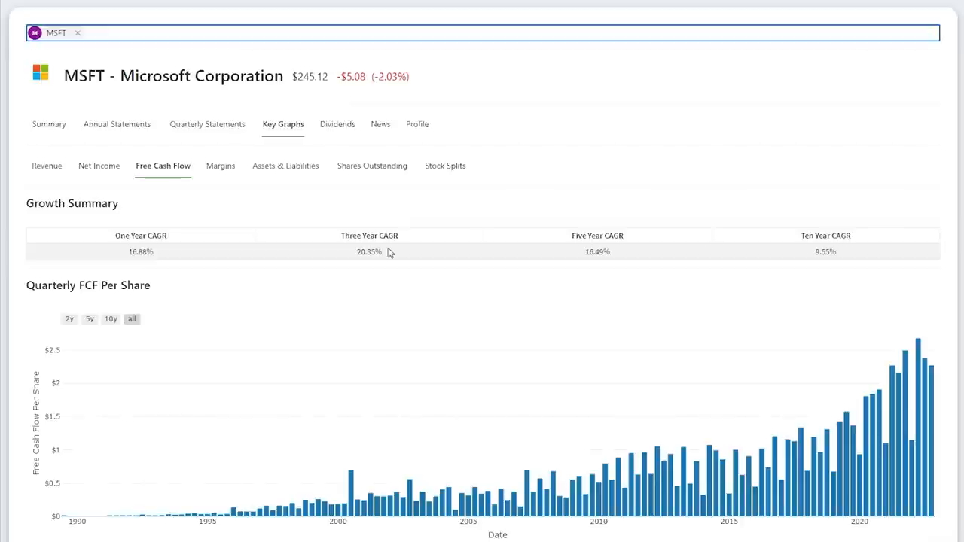
scroll(down, 3)
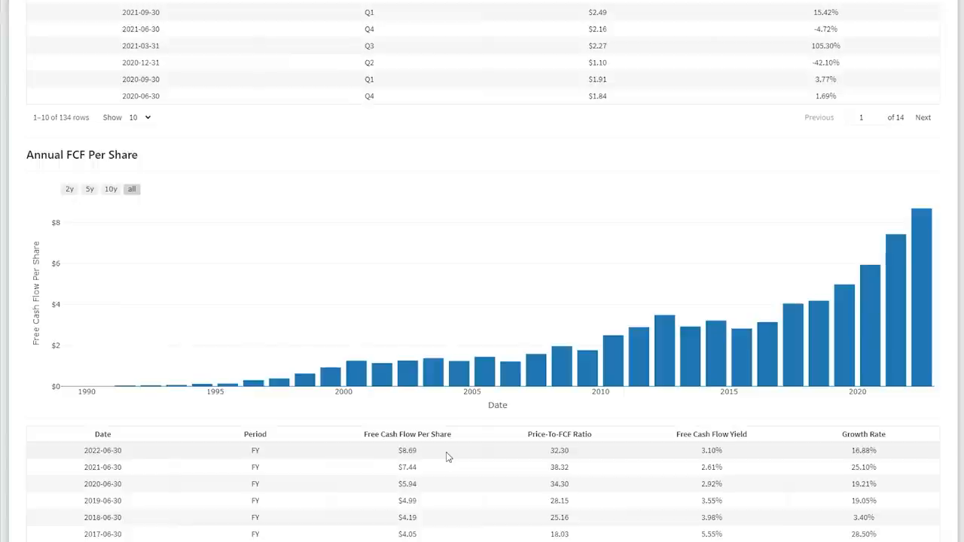
mouse_move(846, 454)
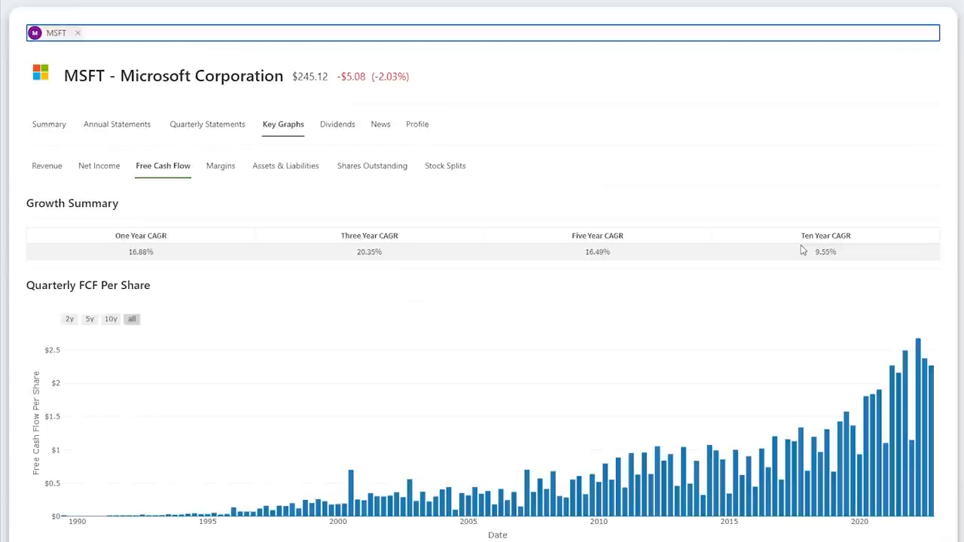
scroll(down, 3)
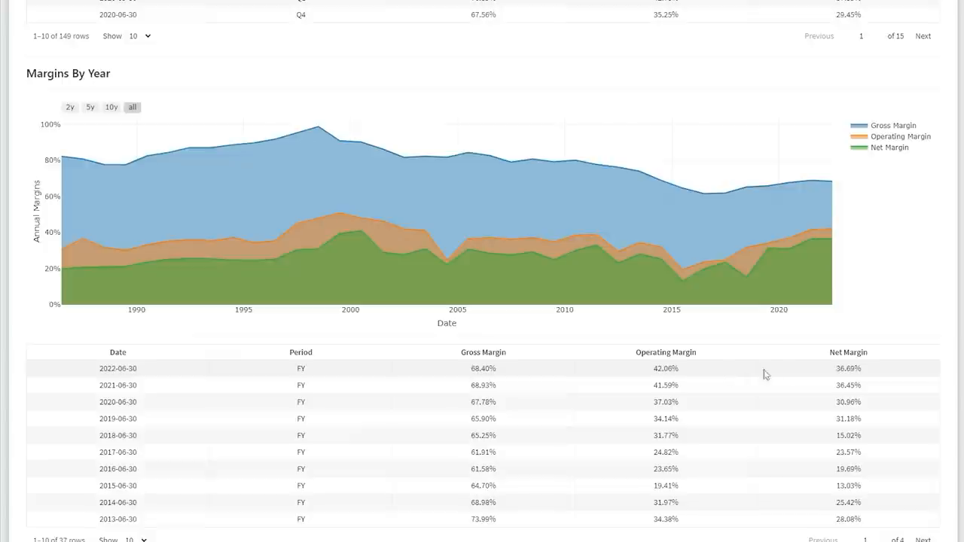
mouse_move(836, 373)
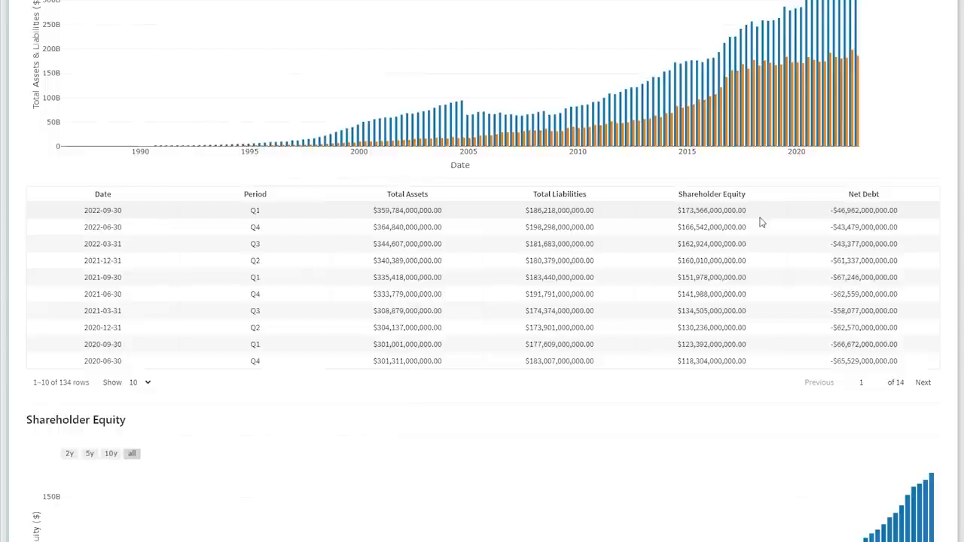
mouse_move(818, 219)
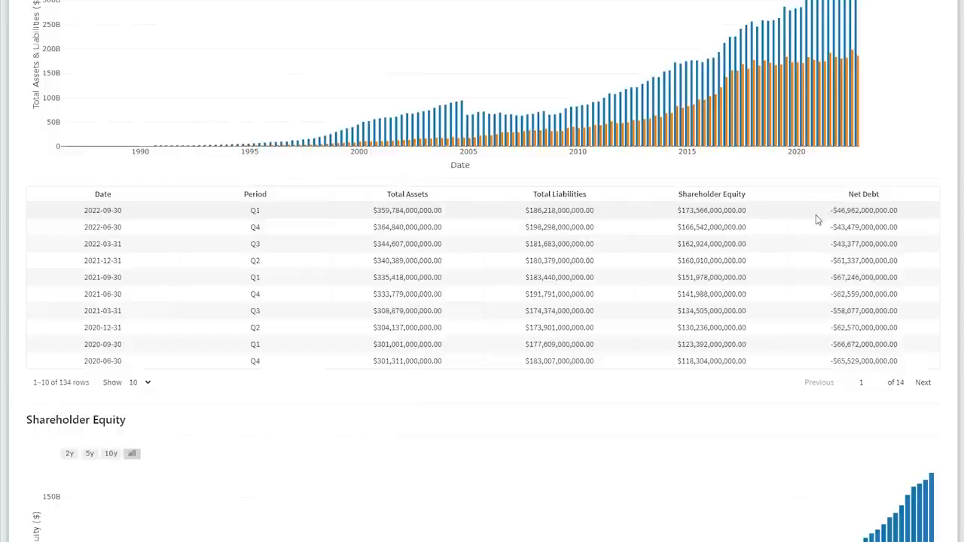
Scroll through MSFT's margins, assets-and-liabilities and shares outstanding graphs.
scroll(down, 3)
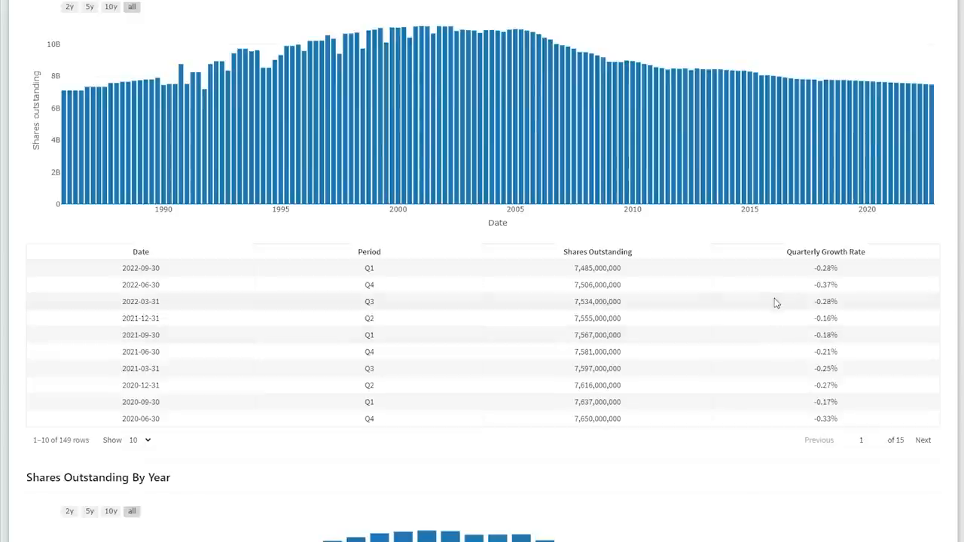
scroll(down, 3)
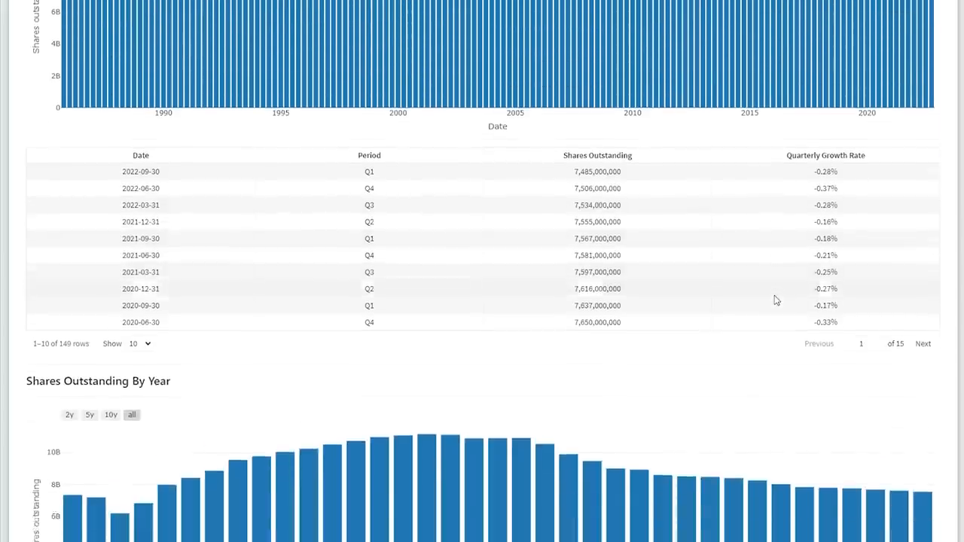
scroll(down, 3)
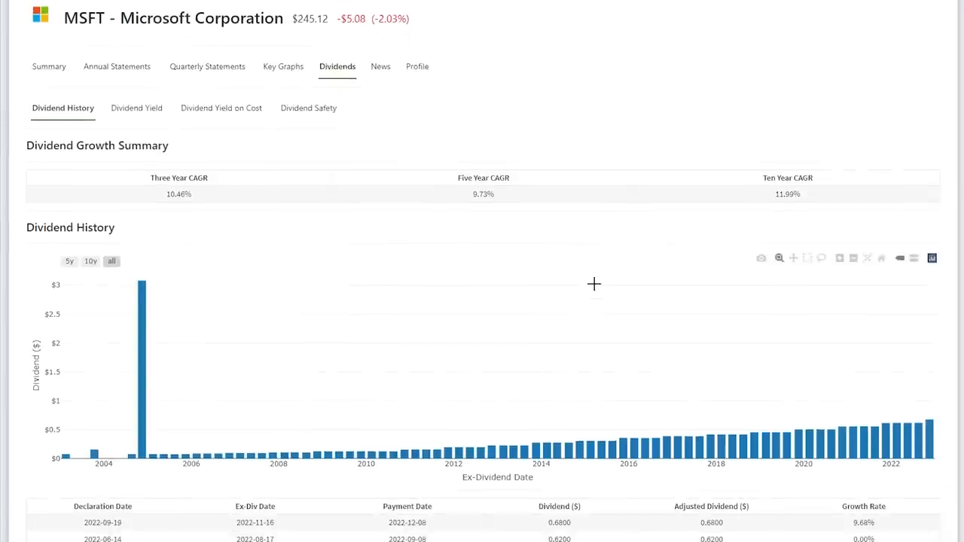
Check MSFT's Dividend Safety annual payout ratio, then return to the summary overview.
scroll(down, 3)
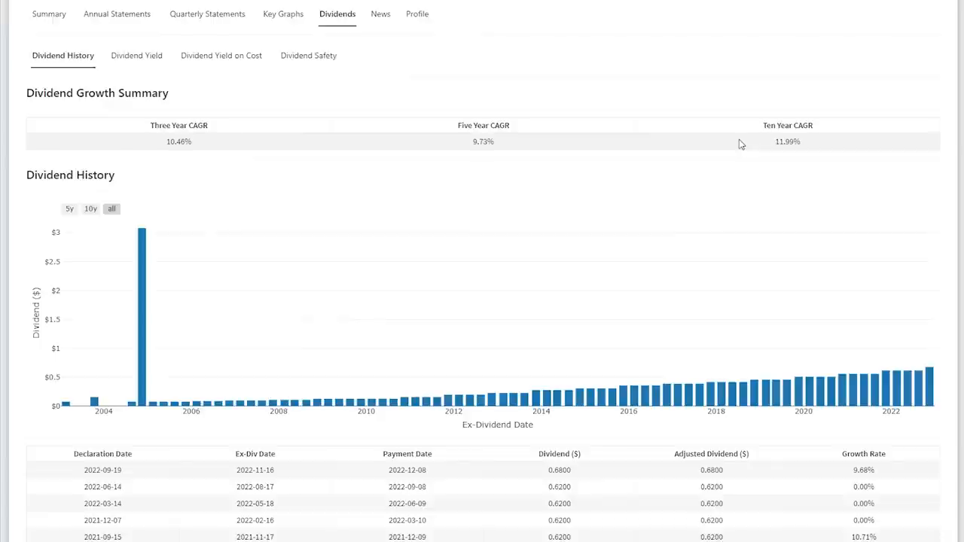
scroll(down, 3)
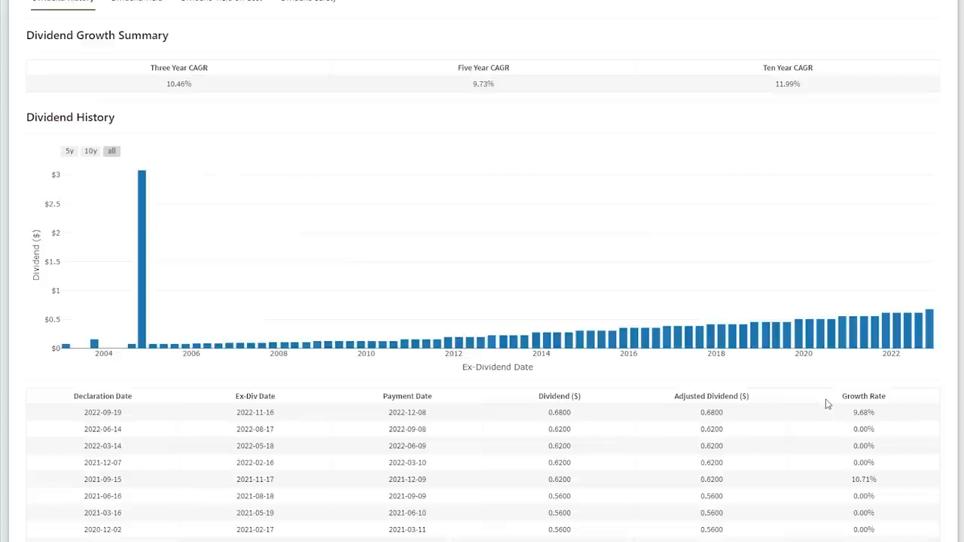
click(307, 51)
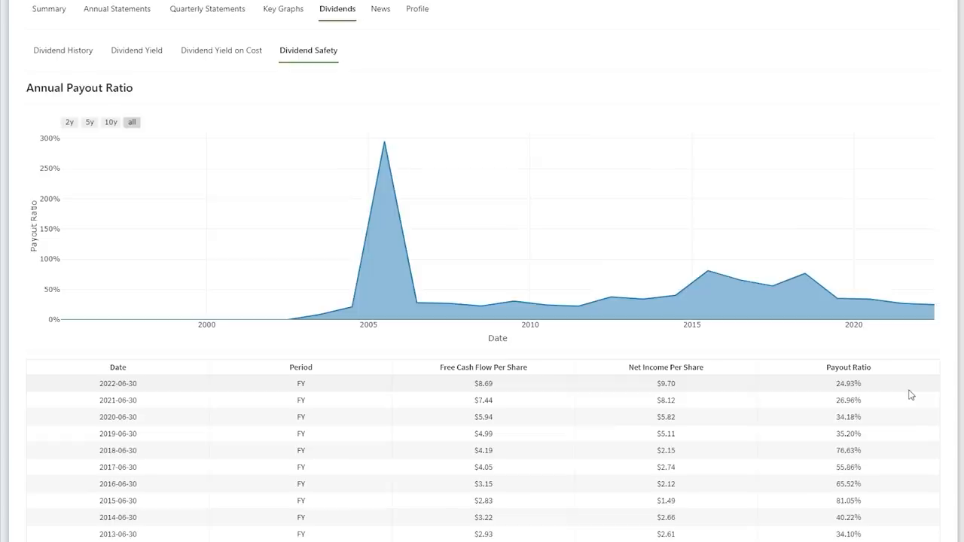
click(48, 124)
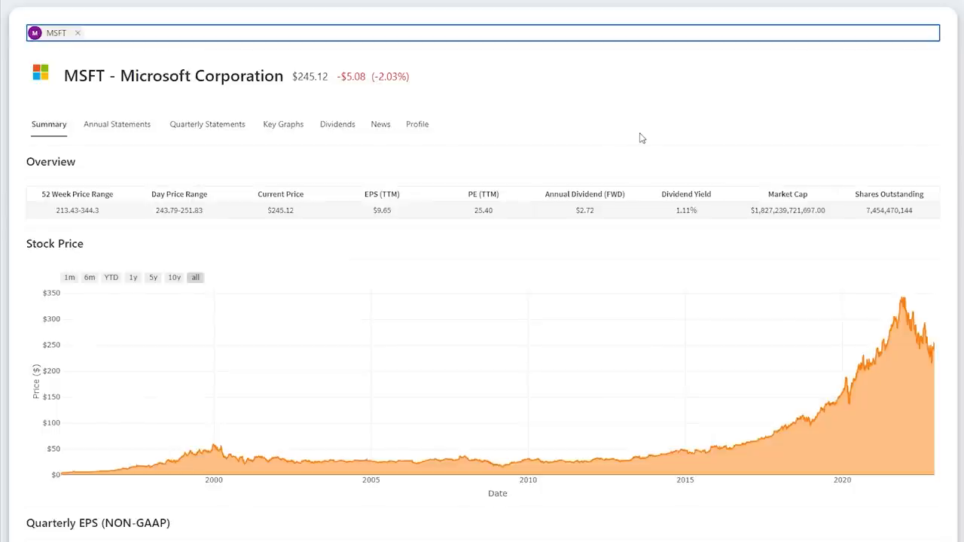
Bring MSFT's annual income statement margins, EPS and shares outstanding columns into view.
scroll(down, 3)
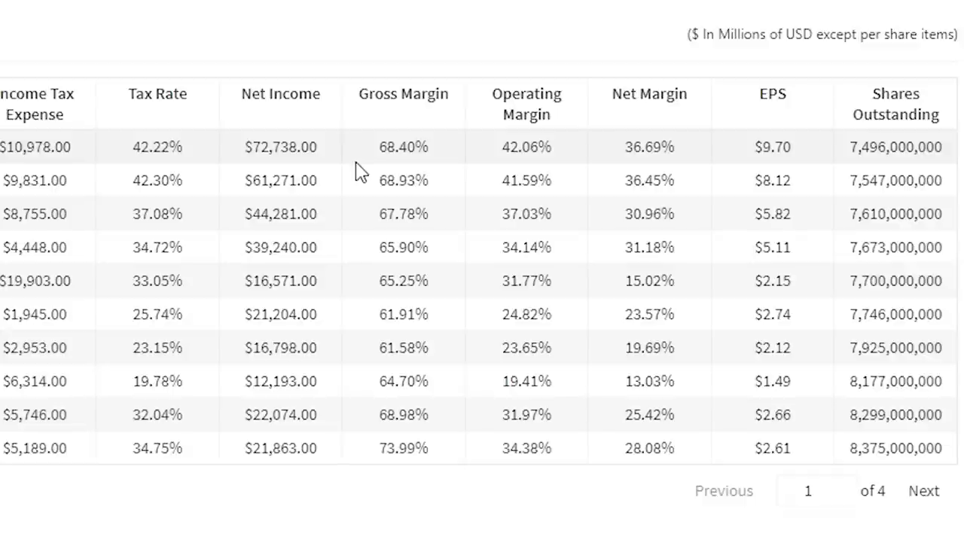
Show MSFT's annual balance sheet with cash on hand, receivables, total assets and short-term debt.
click(214, 2)
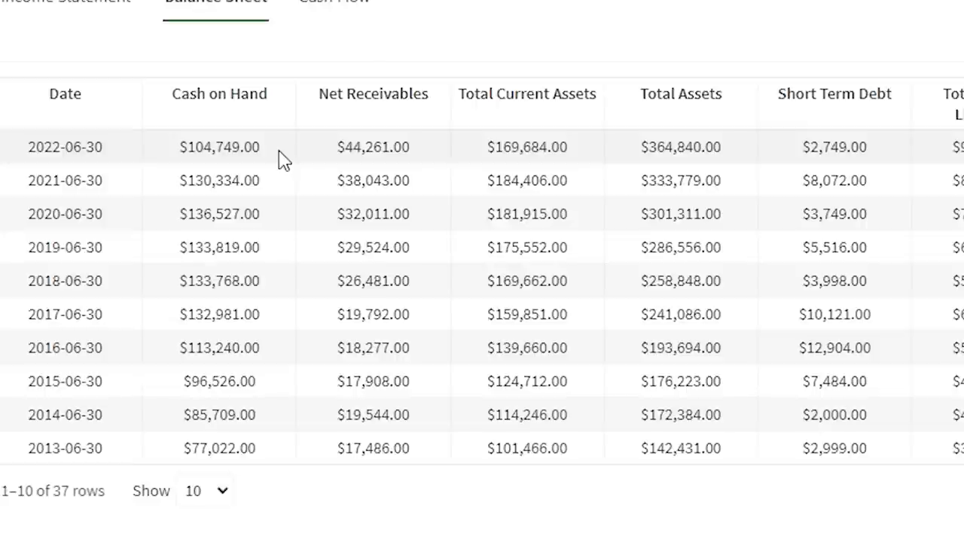
mouse_move(270, 147)
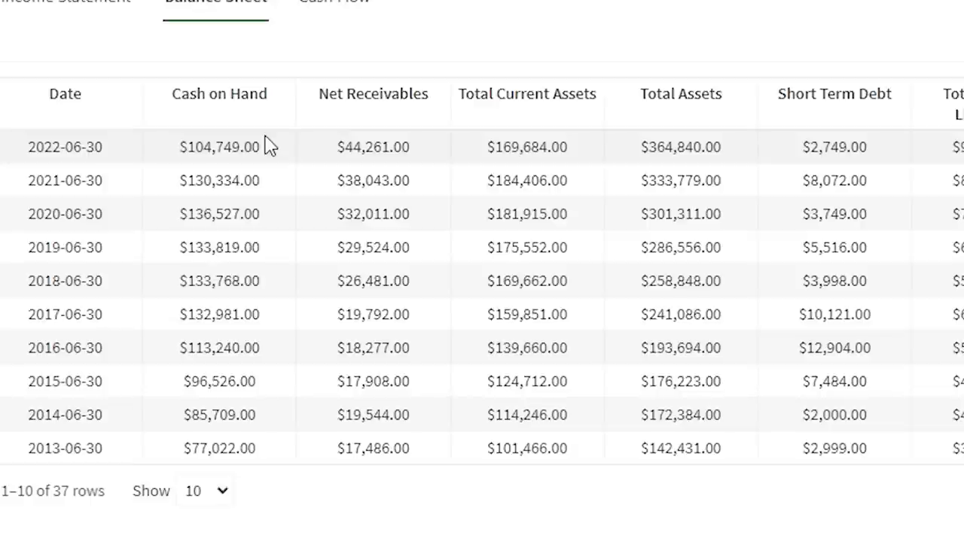
scroll(right, 3)
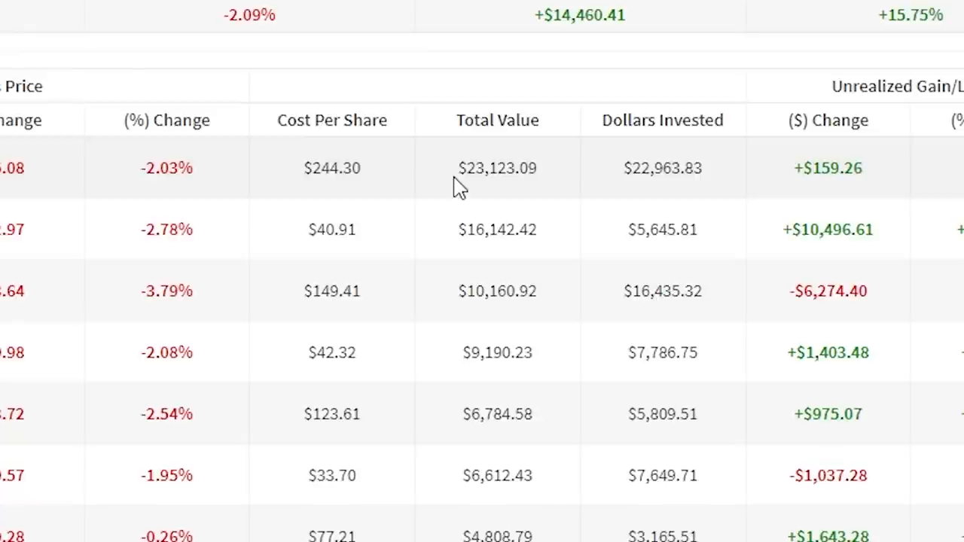
mouse_move(444, 184)
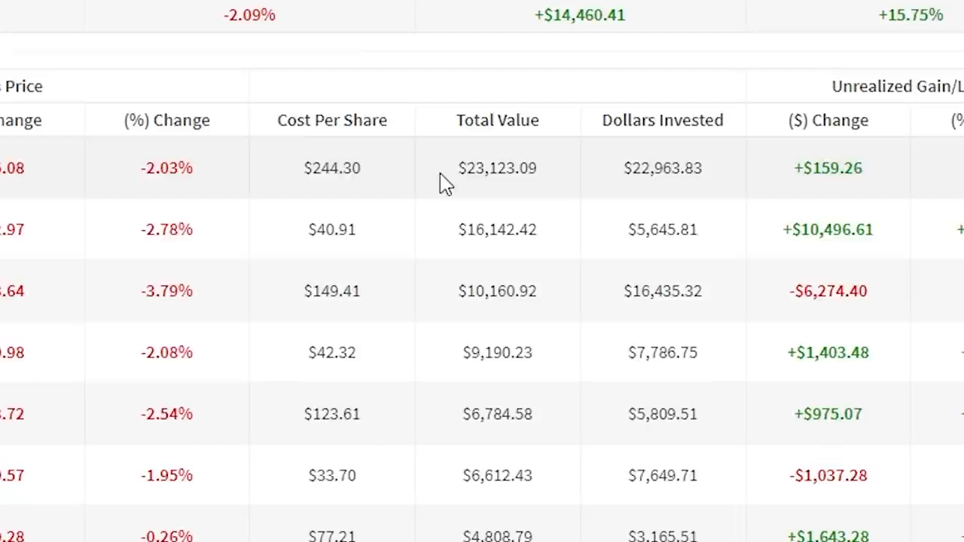
Go from the portfolio holdings table to the Dividend Data homepage.
click(331, 168)
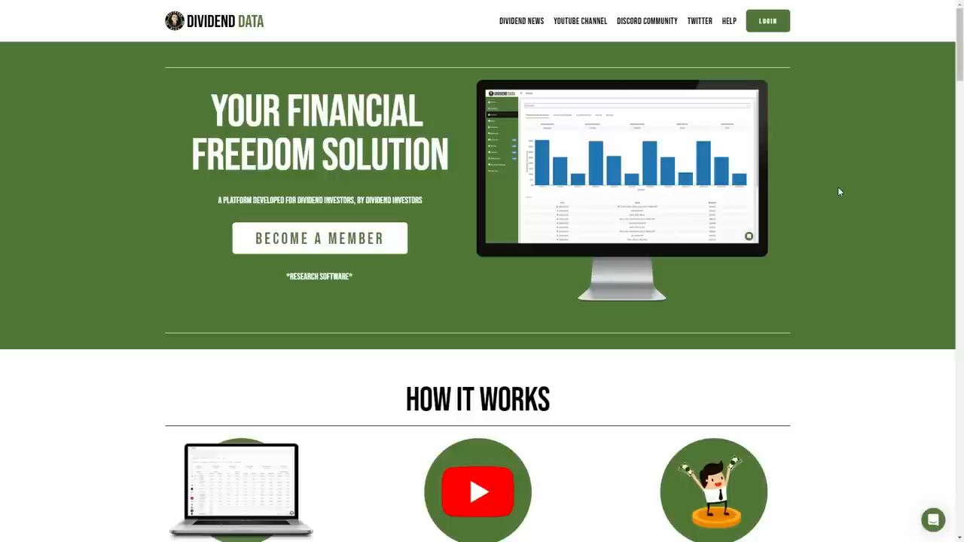
mouse_move(860, 184)
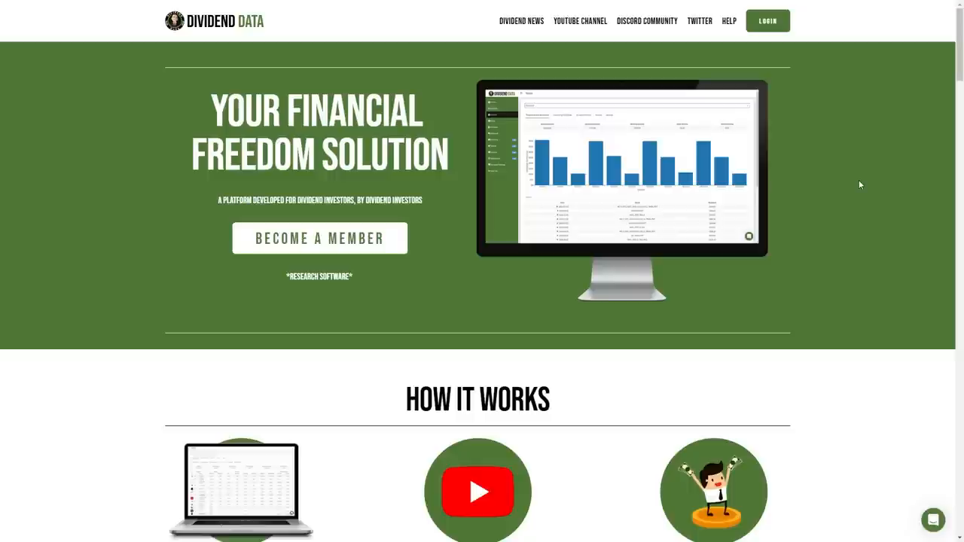